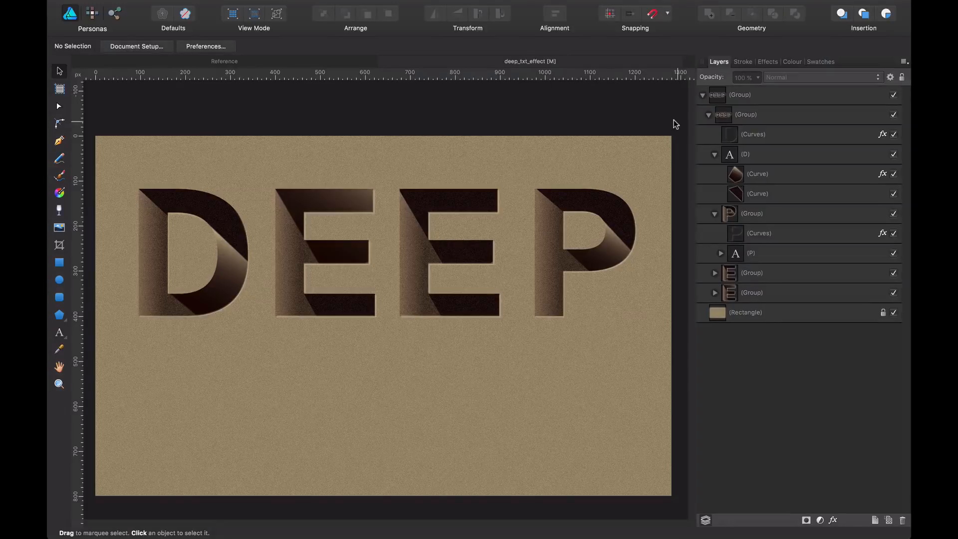
# - Swap the right-hand studio panel from the layer list to the Colour controls
pyautogui.click(791, 62)
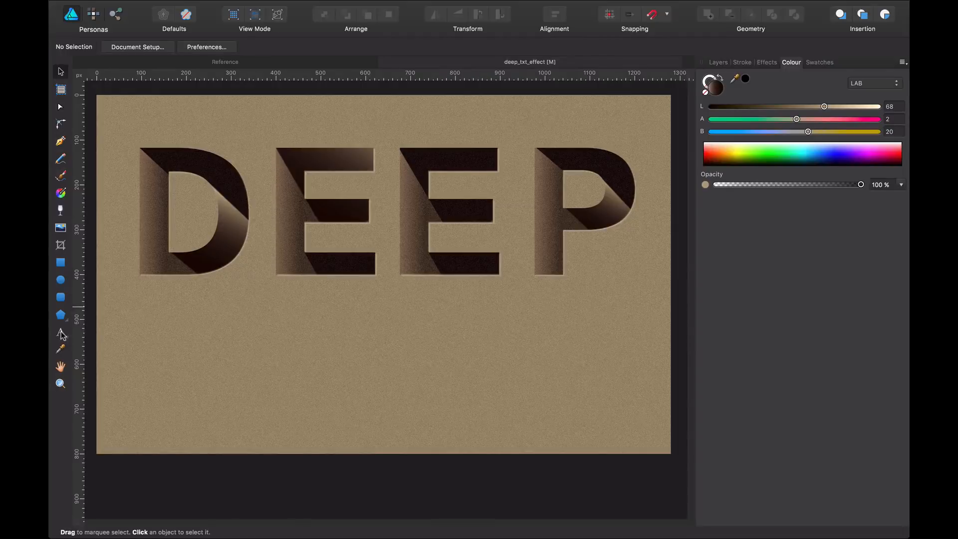
# - Create separate blue letters D, E, E, P in a row beneath the original DEEP
pyautogui.click(61, 333)
pyautogui.write('D')
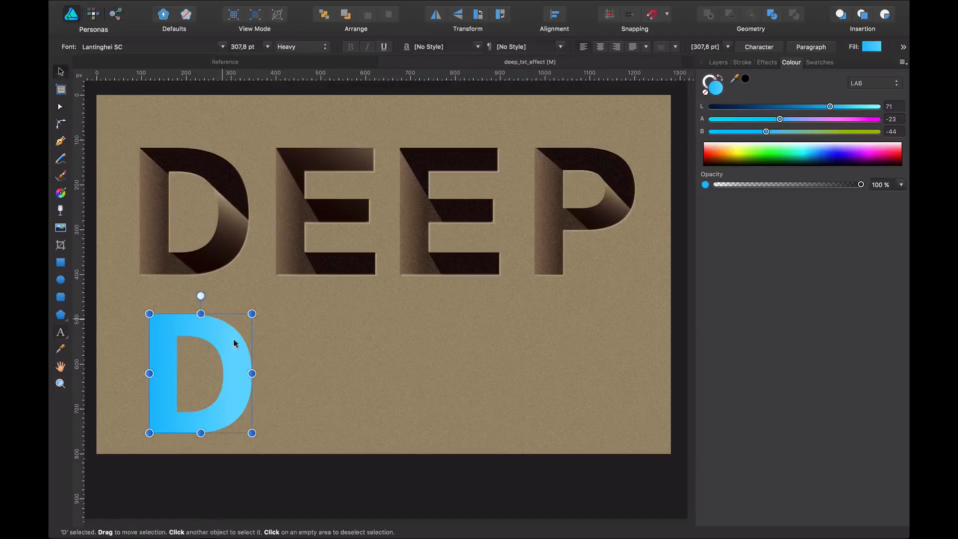
pyautogui.moveTo(234, 362)
pyautogui.write('E')
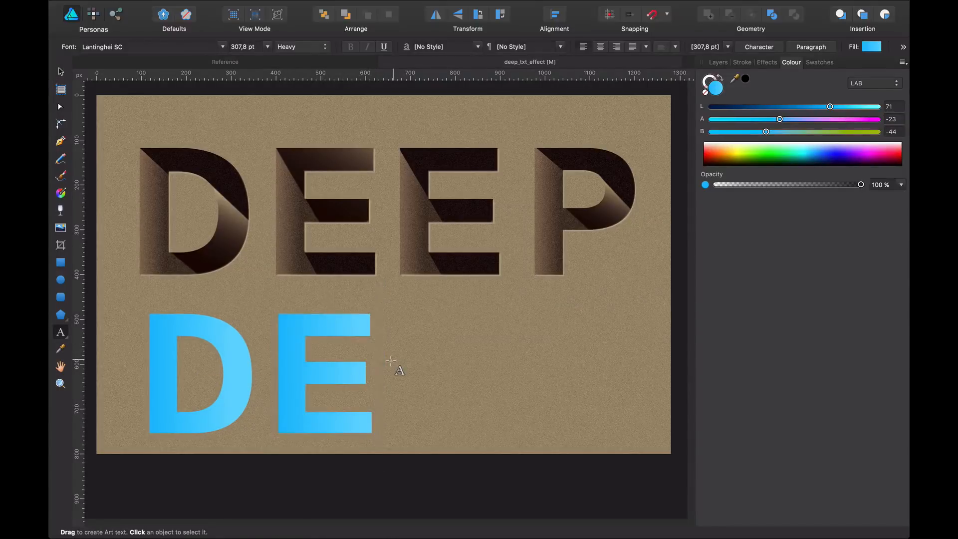
pyautogui.click(324, 372)
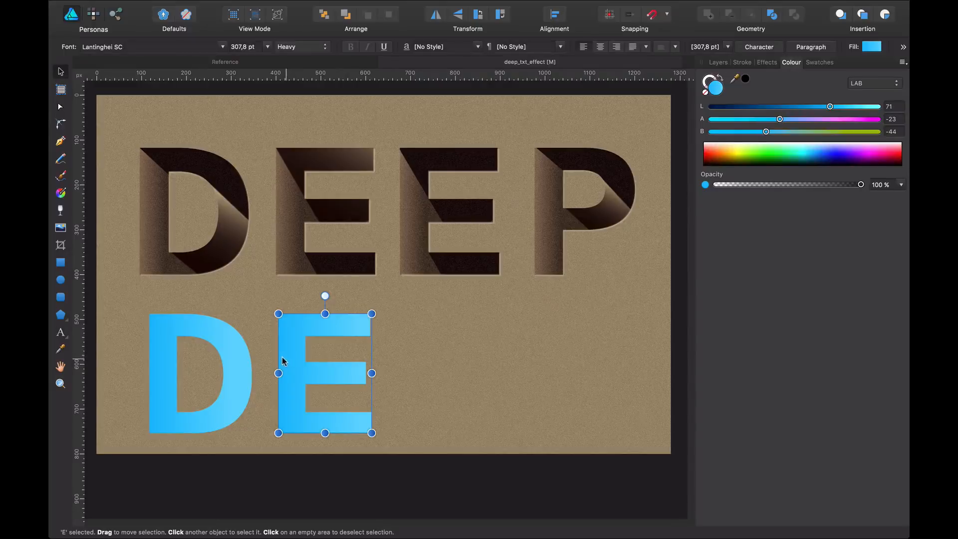
pyautogui.moveTo(324, 373); pyautogui.dragTo(462, 373)
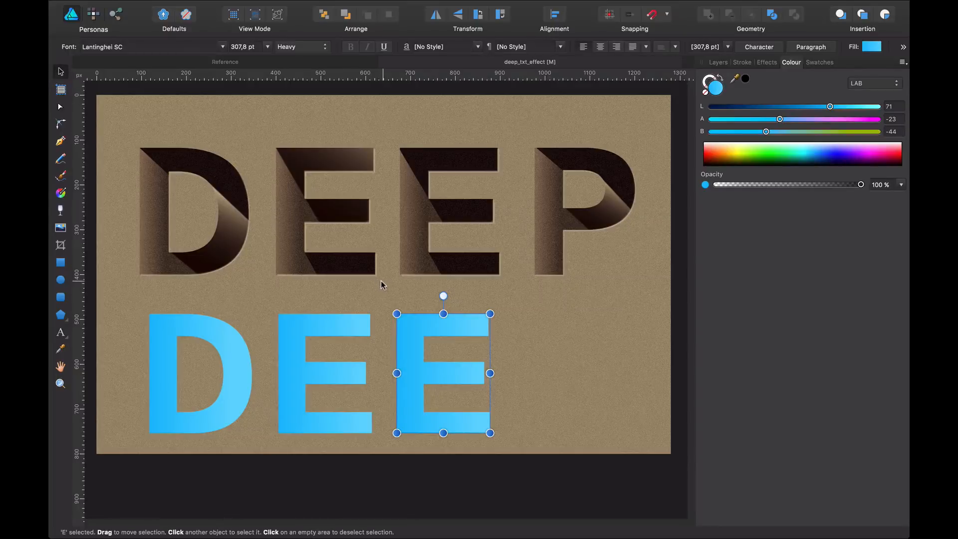
pyautogui.moveTo(443, 373); pyautogui.dragTo(581, 372)
pyautogui.write('P')
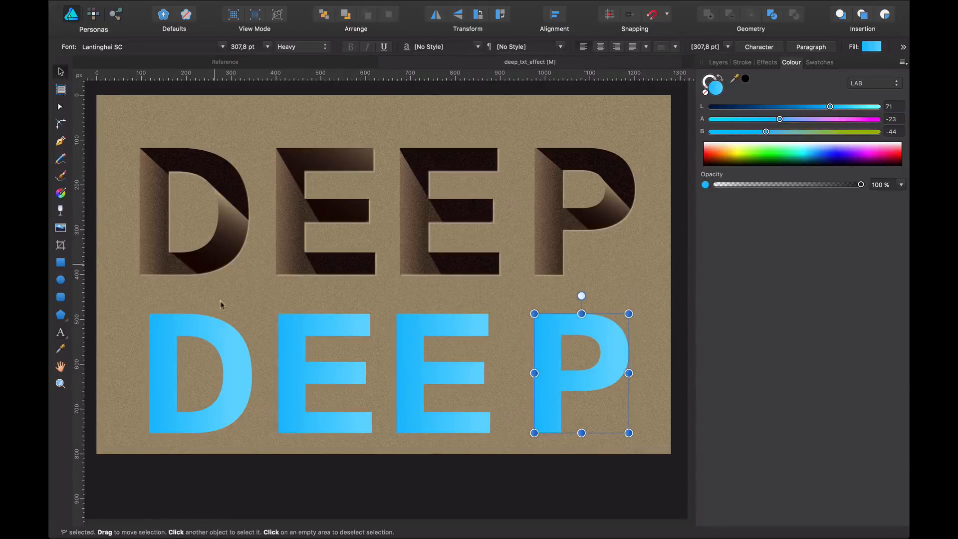
# - Fill the lower D with a left-to-right linear gradient from dark brown to green
pyautogui.click(201, 372)
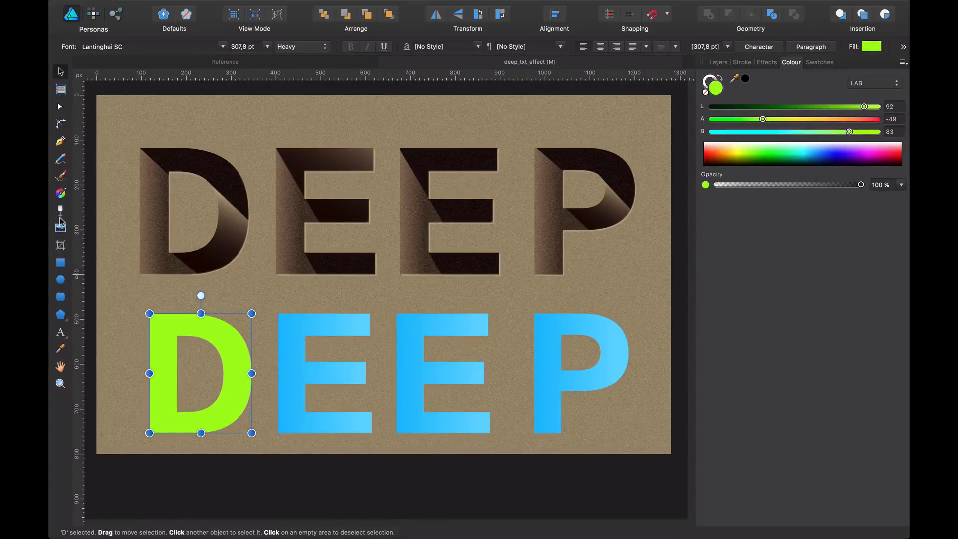
pyautogui.moveTo(61, 194)
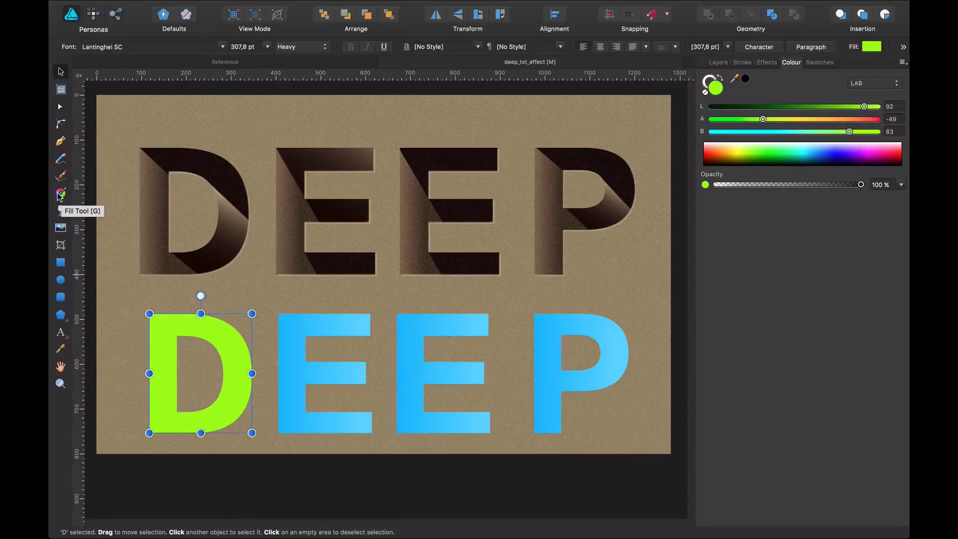
pyautogui.click(60, 193)
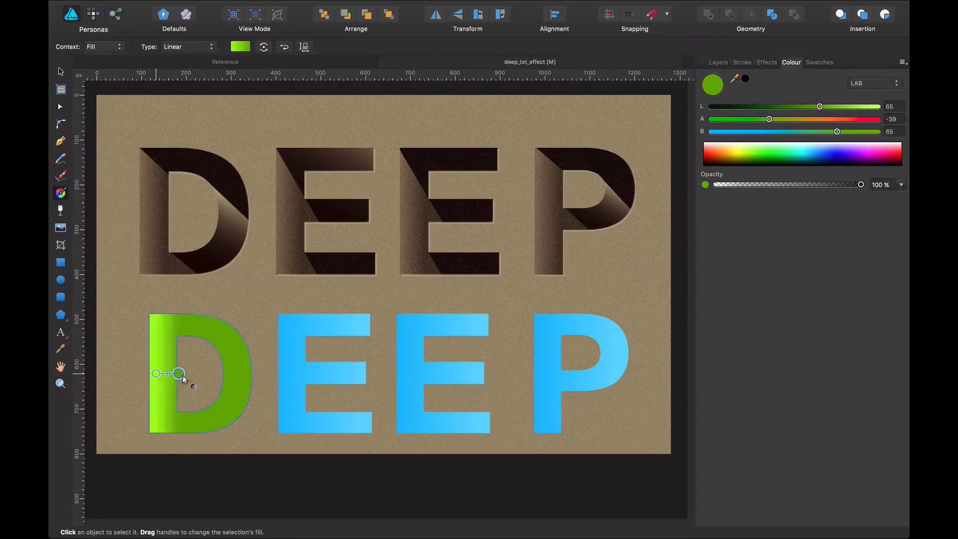
pyautogui.moveTo(179, 373); pyautogui.dragTo(231, 374)
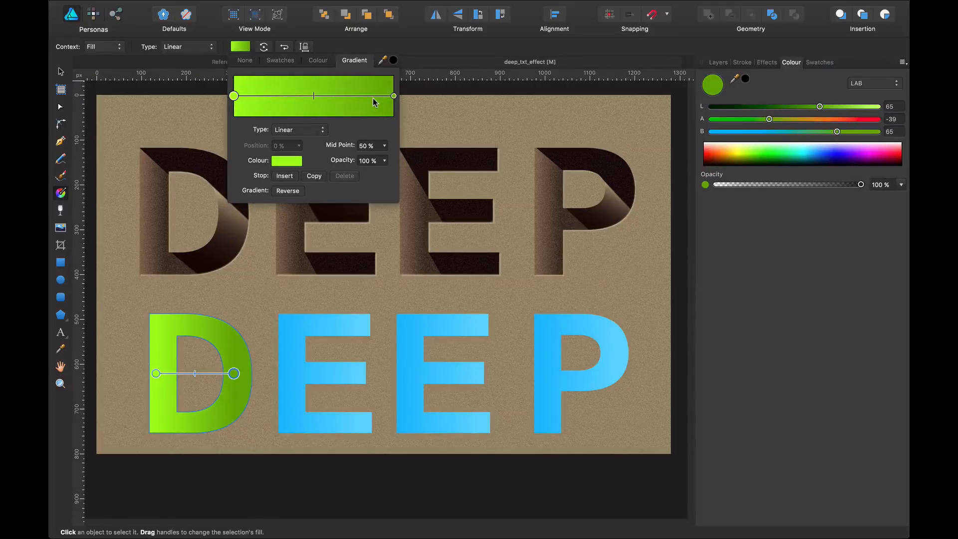
pyautogui.moveTo(333, 275)
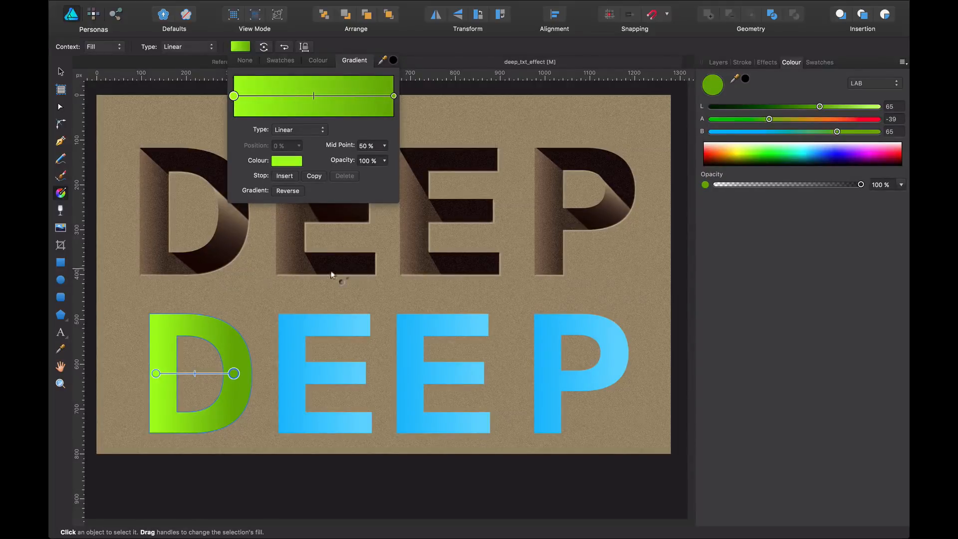
pyautogui.moveTo(147, 200)
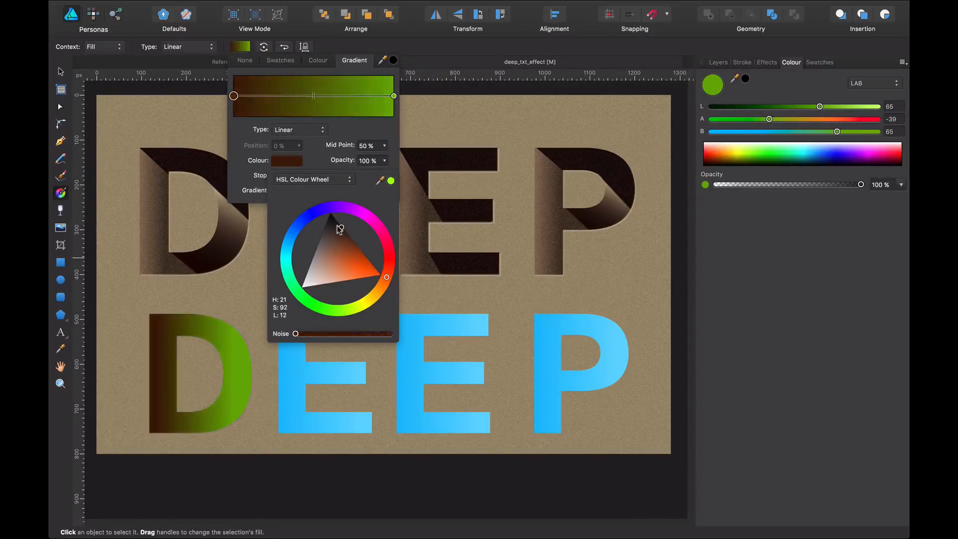
# - Set the D's gradient stops to muted brown and near-black, and raise the Noise
pyautogui.moveTo(338, 229); pyautogui.dragTo(332, 244)
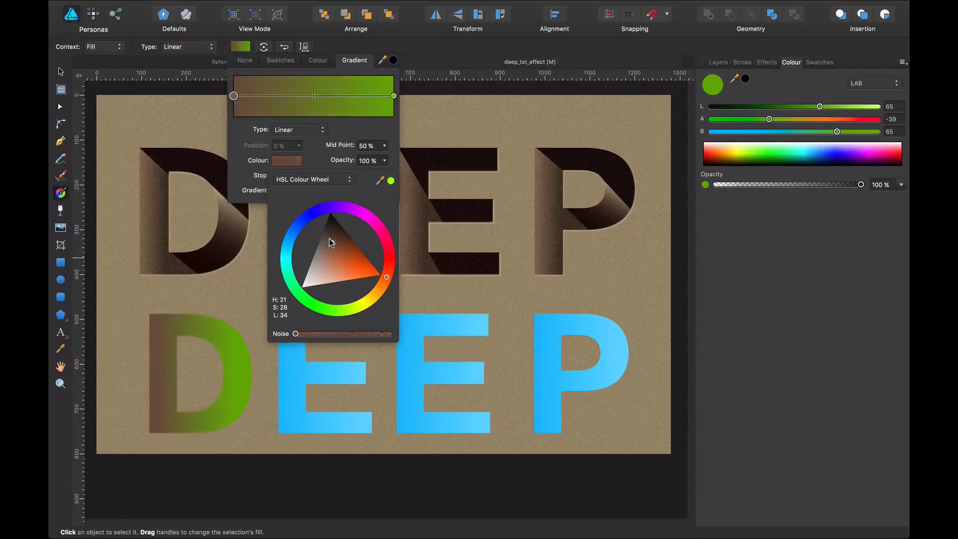
pyautogui.click(327, 255)
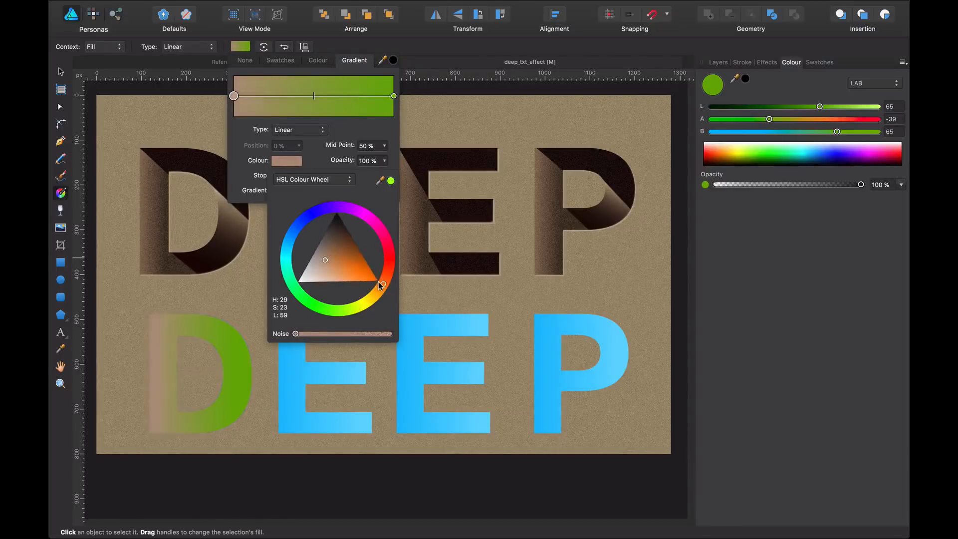
pyautogui.moveTo(378, 285); pyautogui.dragTo(384, 283)
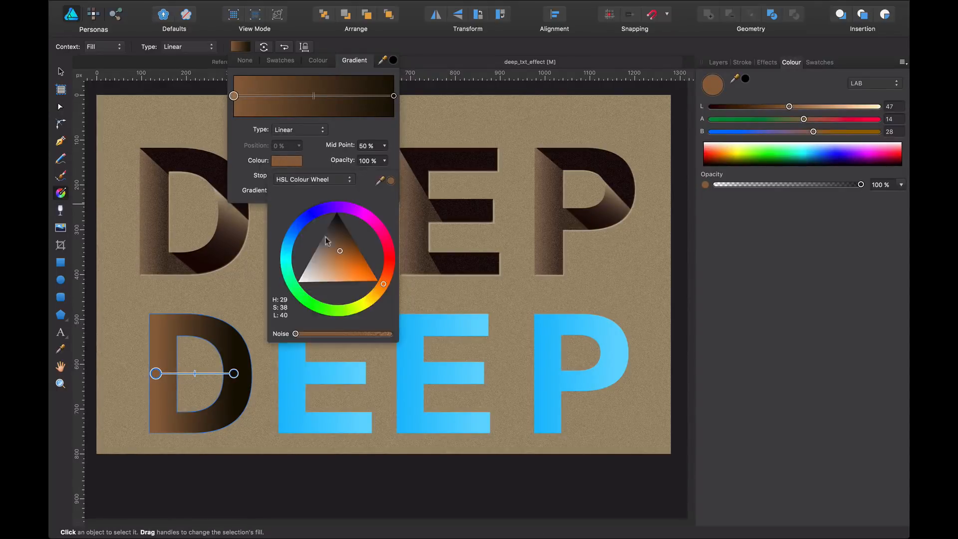
pyautogui.click(328, 258)
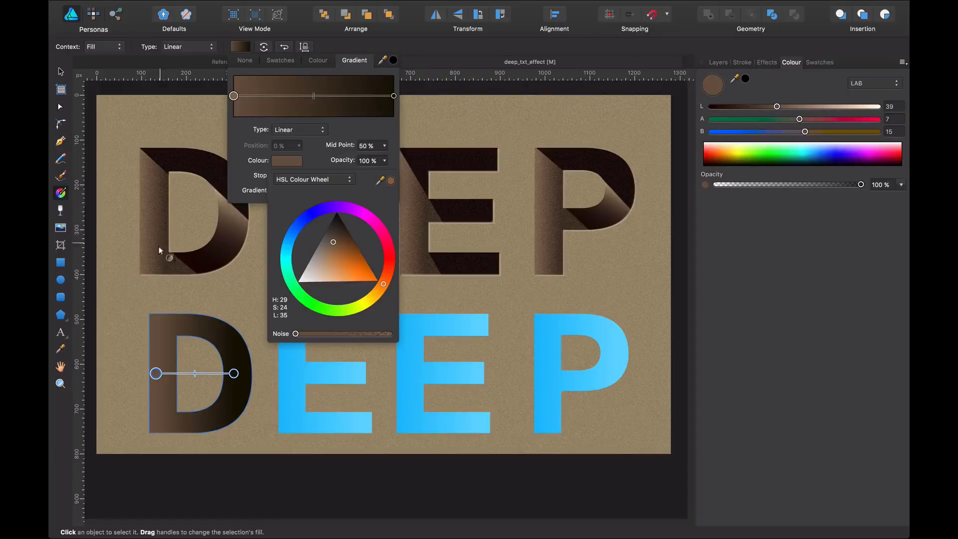
pyautogui.moveTo(293, 336)
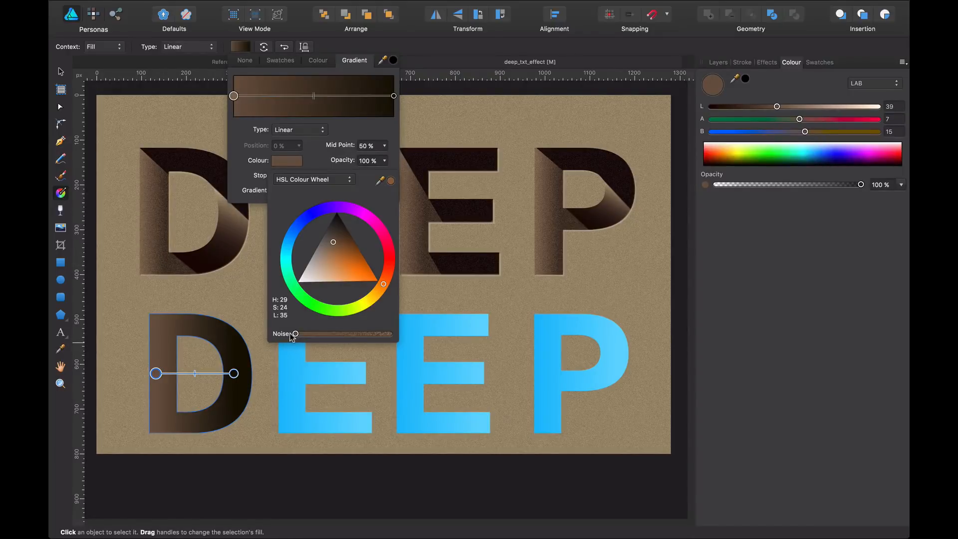
pyautogui.moveTo(296, 335); pyautogui.dragTo(340, 334)
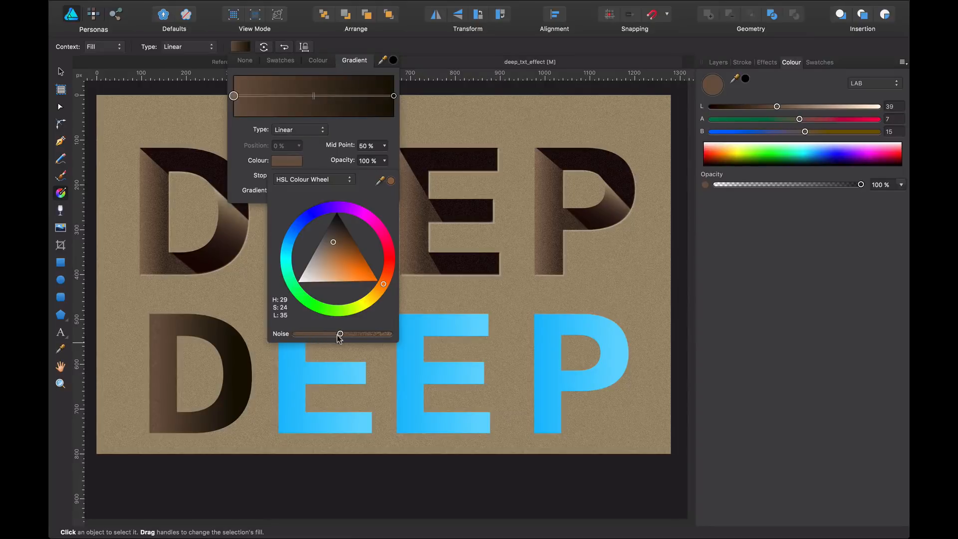
pyautogui.moveTo(341, 334); pyautogui.dragTo(390, 334)
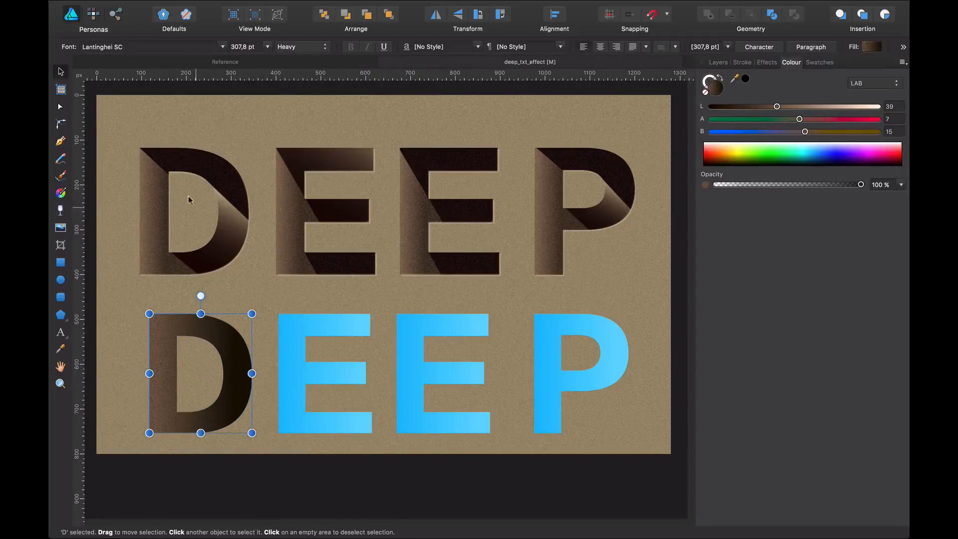
pyautogui.moveTo(773, 74)
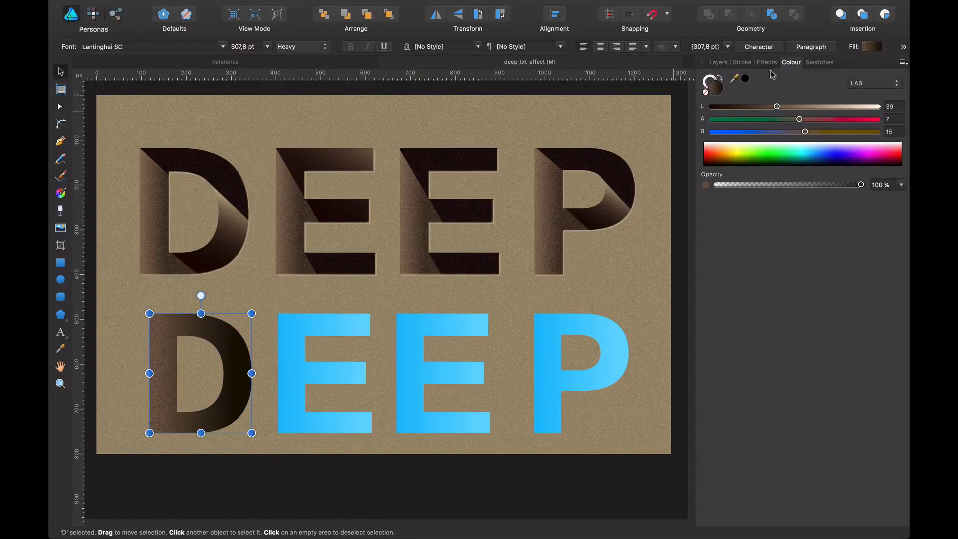
# - Expand the original DEEP group in Layers and select the D's light fold and shadow curves
pyautogui.click(718, 62)
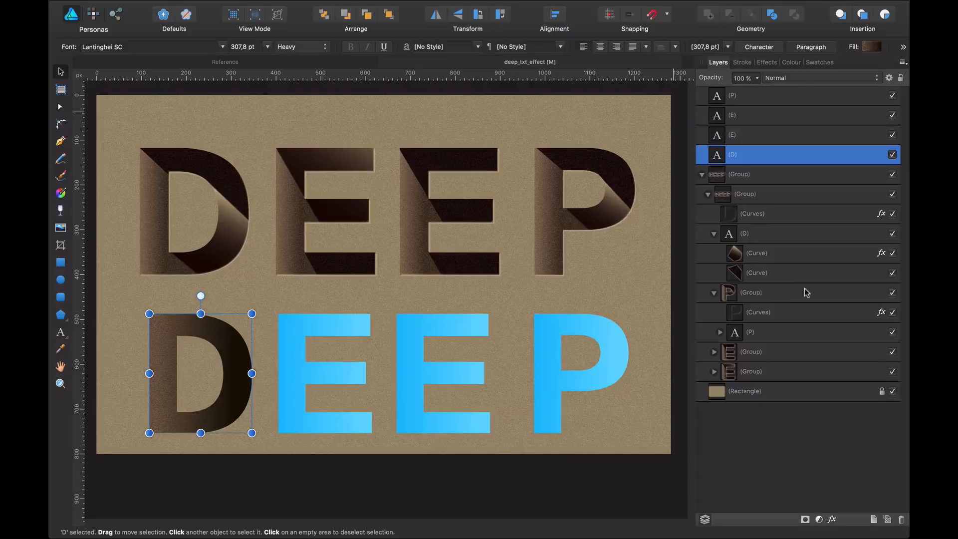
pyautogui.click(740, 174)
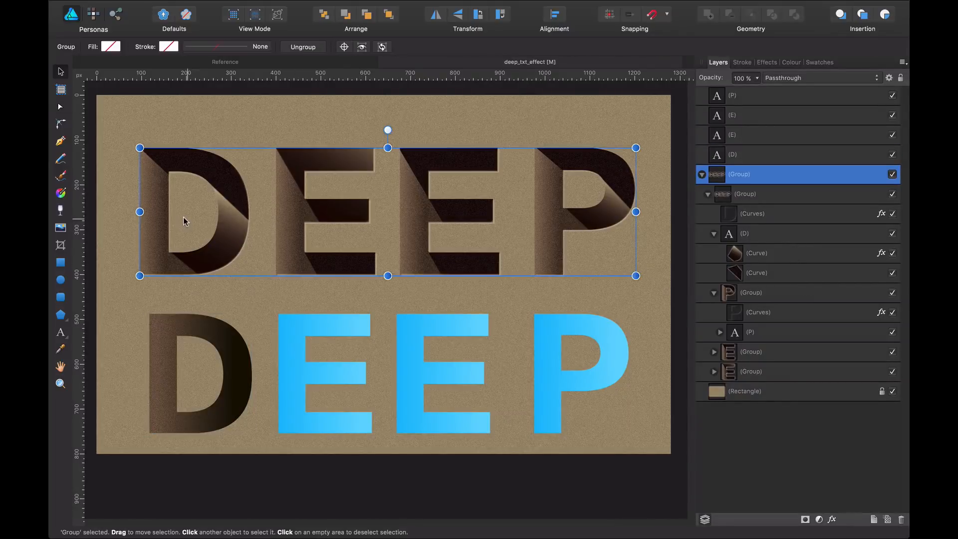
pyautogui.click(764, 193)
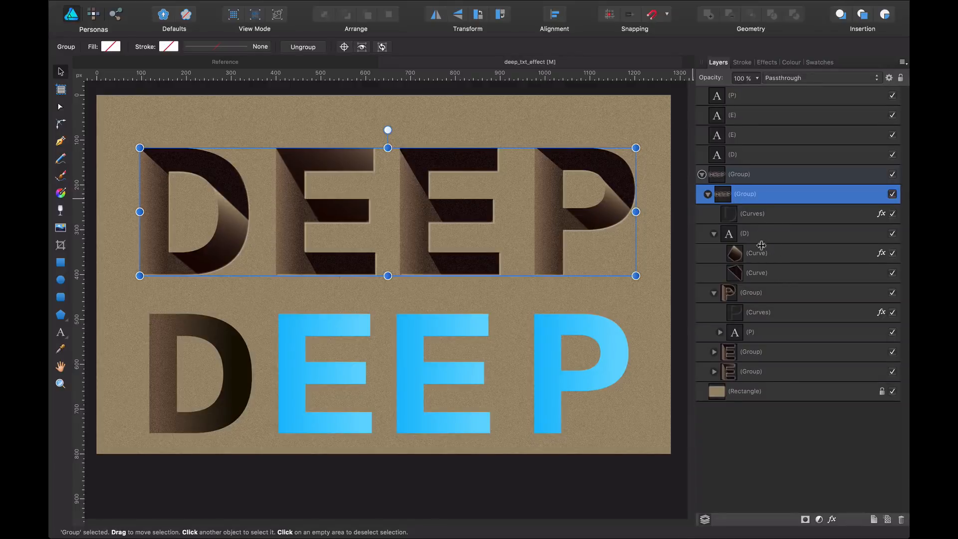
pyautogui.click(753, 214)
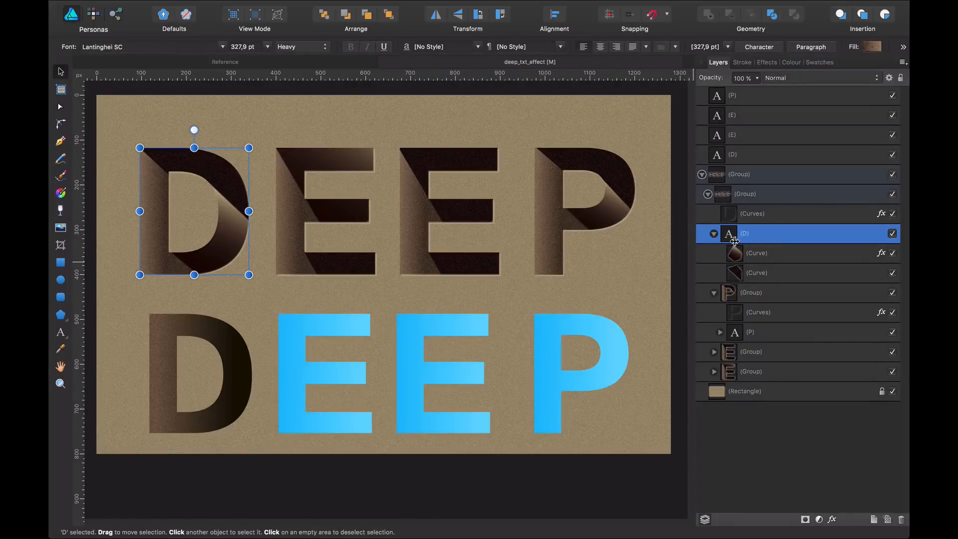
pyautogui.click(757, 252)
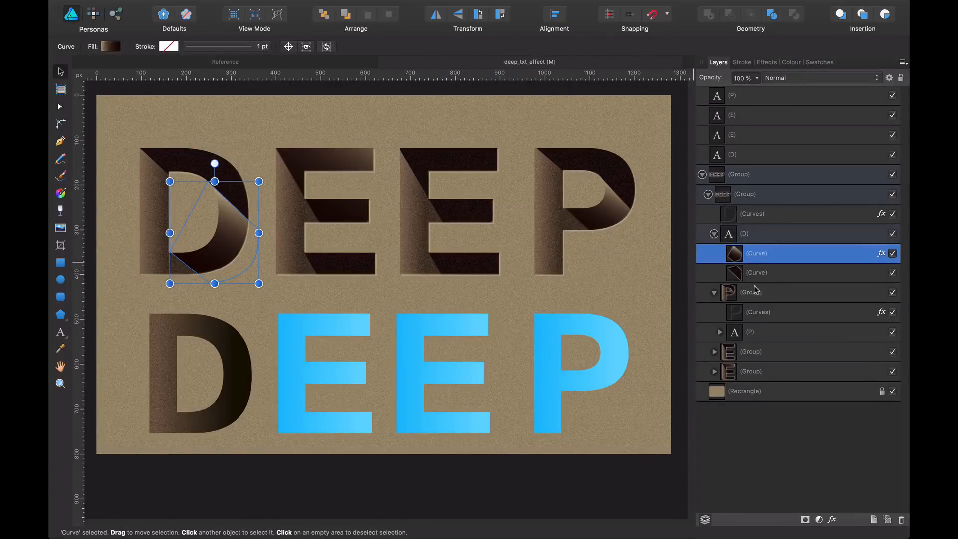
pyautogui.click(756, 272)
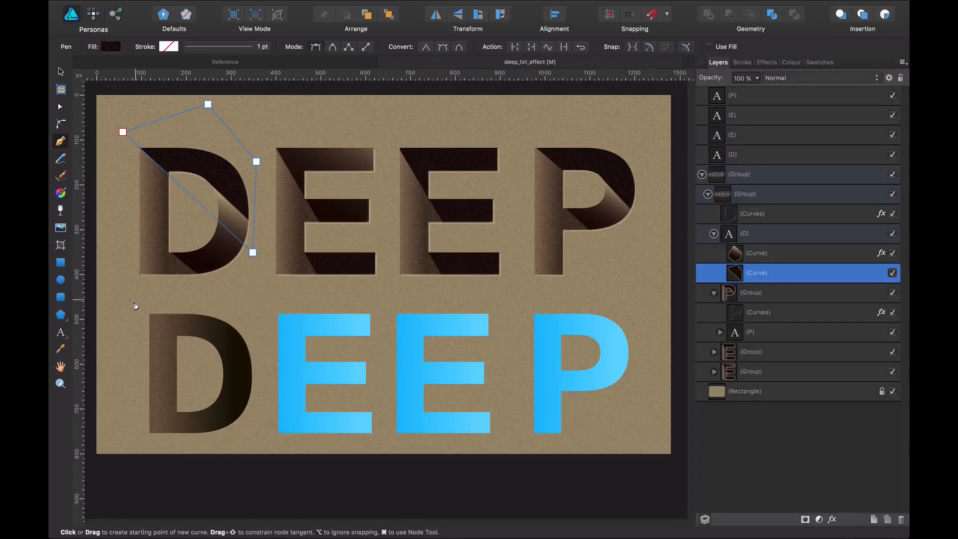
# - Draw a dark triangular shadow over the lower D and clip it inside the letter
pyautogui.click(132, 299)
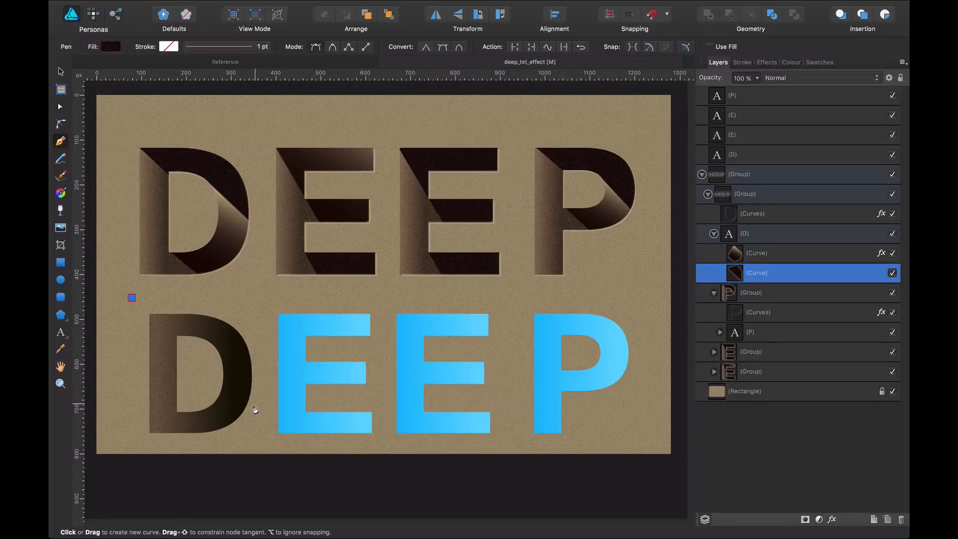
pyautogui.moveTo(132, 299); pyautogui.dragTo(256, 403)
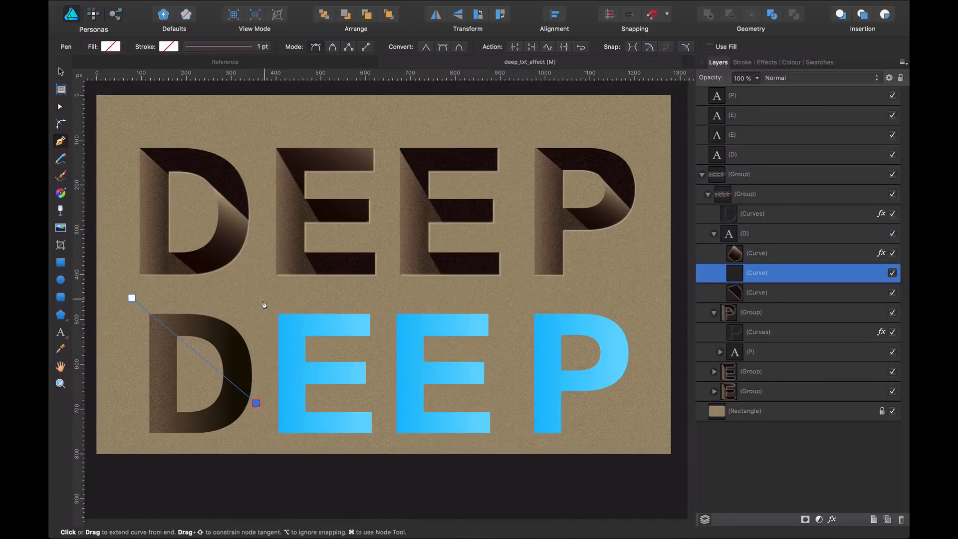
pyautogui.click(263, 299)
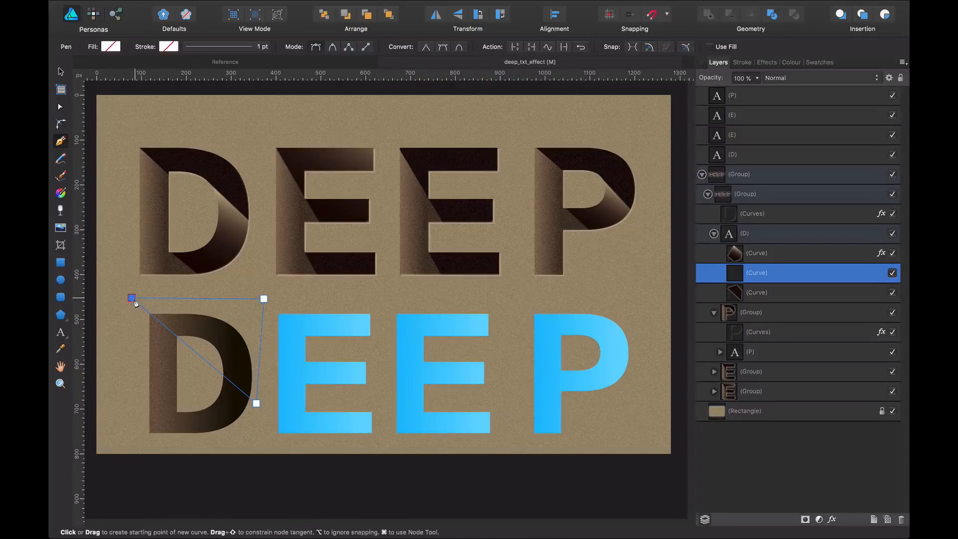
pyautogui.click(111, 46)
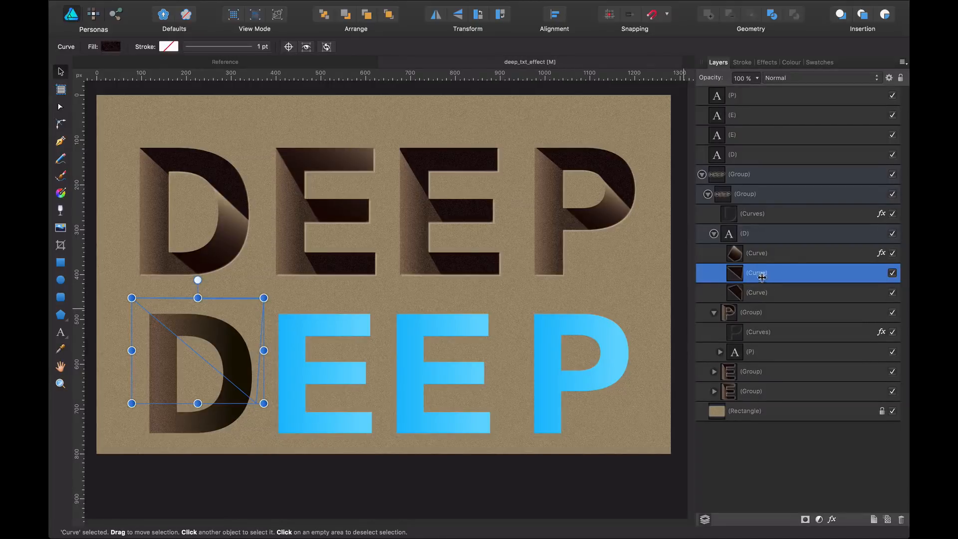
pyautogui.moveTo(275, 223)
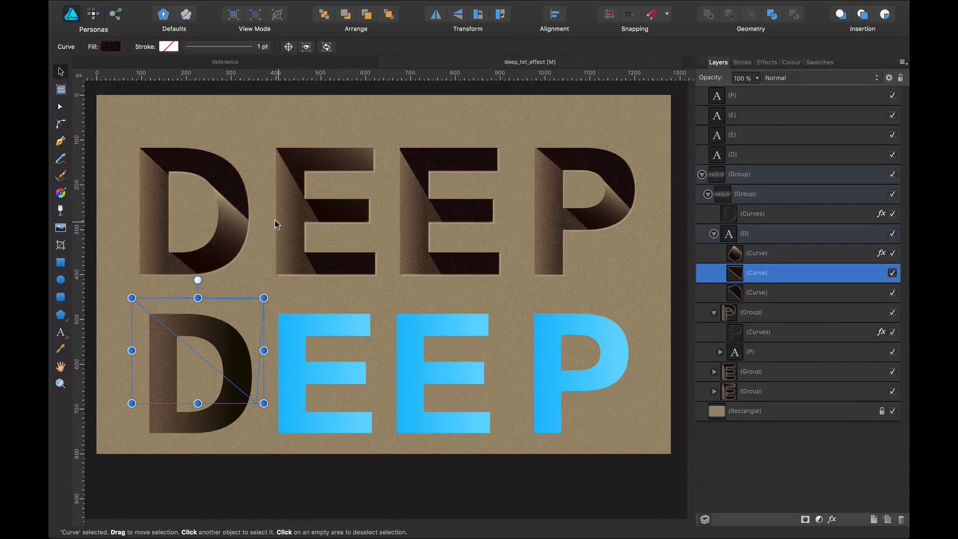
pyautogui.click(635, 311)
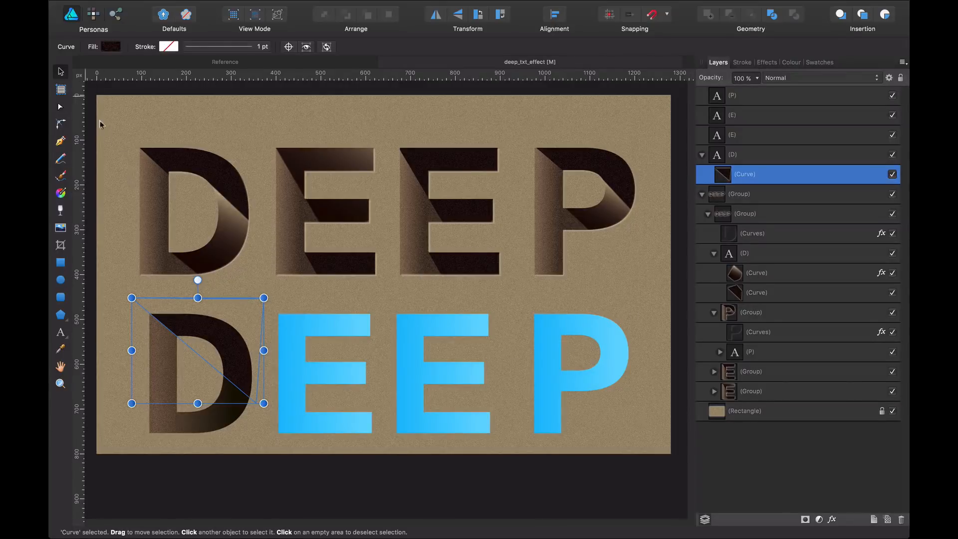
# - Draw a fold shape on the lower D and give it a brown gradient fill
pyautogui.click(226, 251)
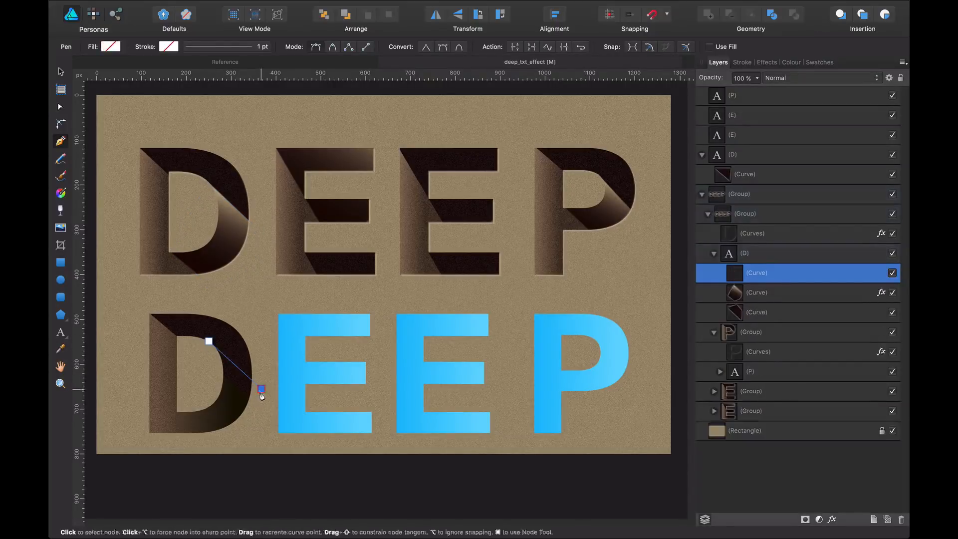
pyautogui.moveTo(261, 389); pyautogui.dragTo(226, 445)
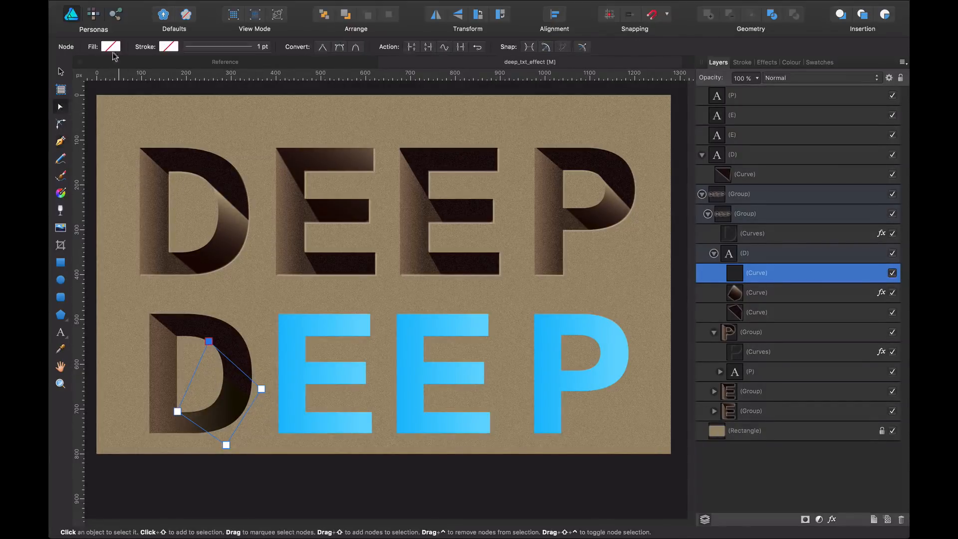
pyautogui.click(111, 47)
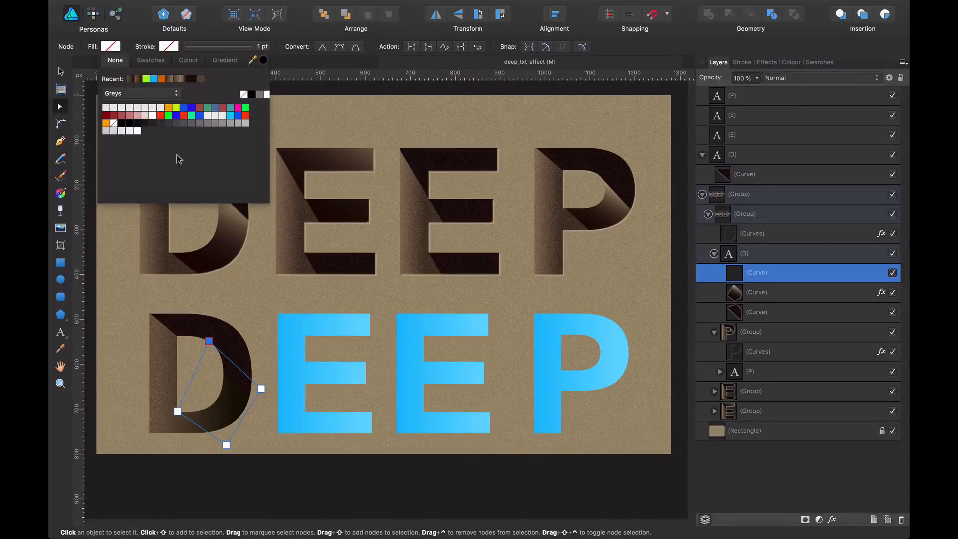
pyautogui.moveTo(199, 254)
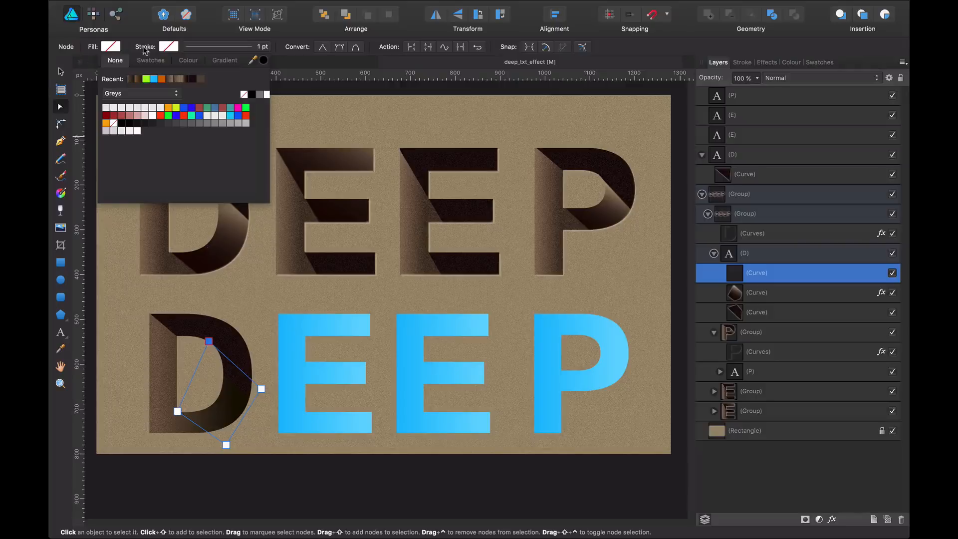
pyautogui.click(115, 60)
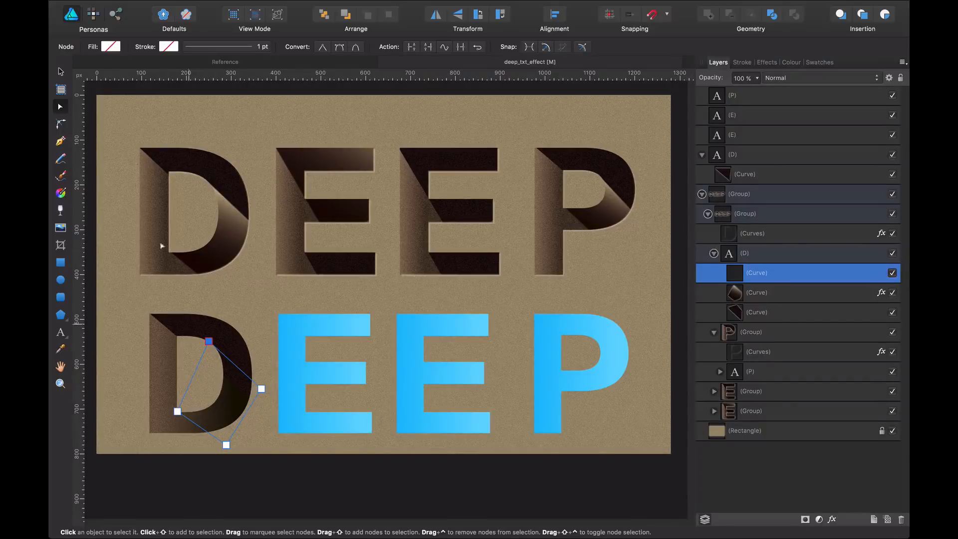
pyautogui.click(111, 47)
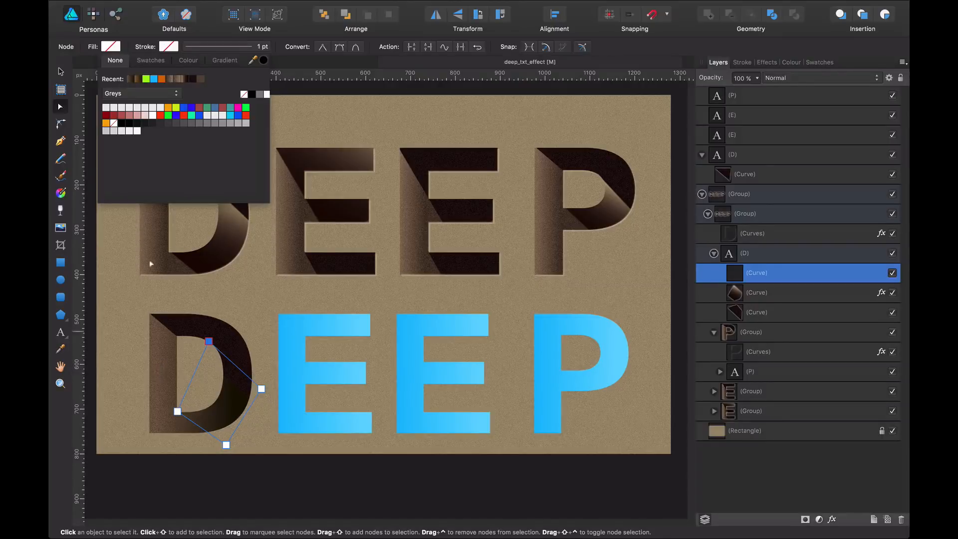
pyautogui.click(136, 79)
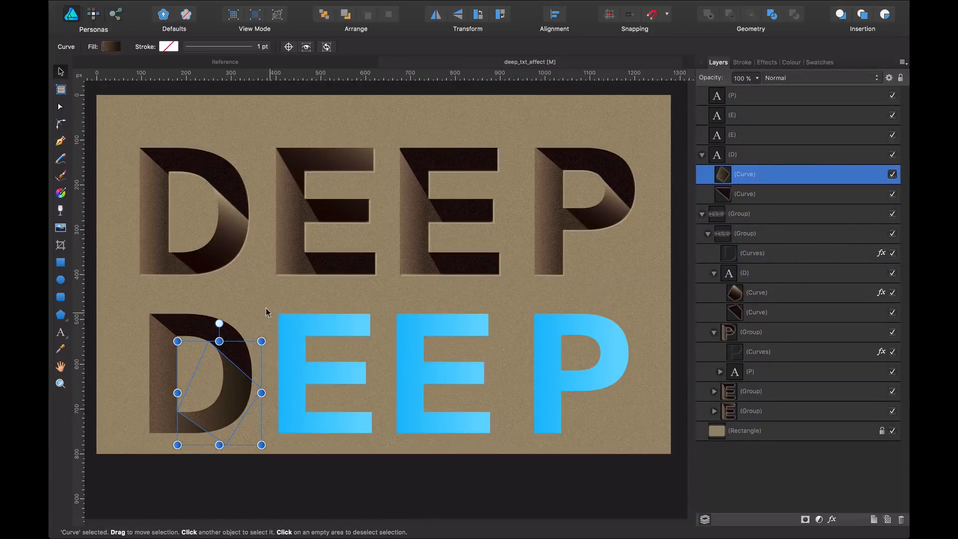
# - Select the fold curve inside the lower D and drag a horizontal linear gradient across it
pyautogui.click(273, 448)
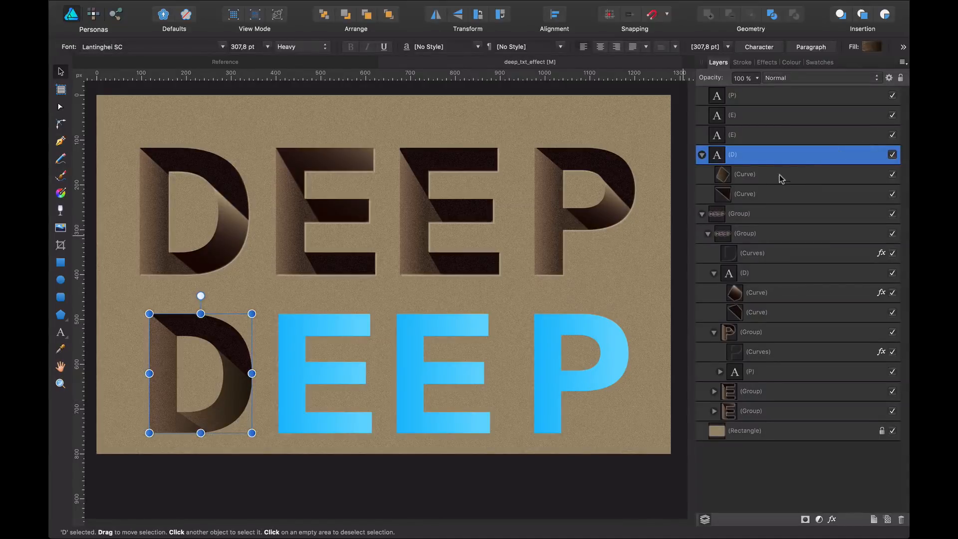
pyautogui.click(745, 174)
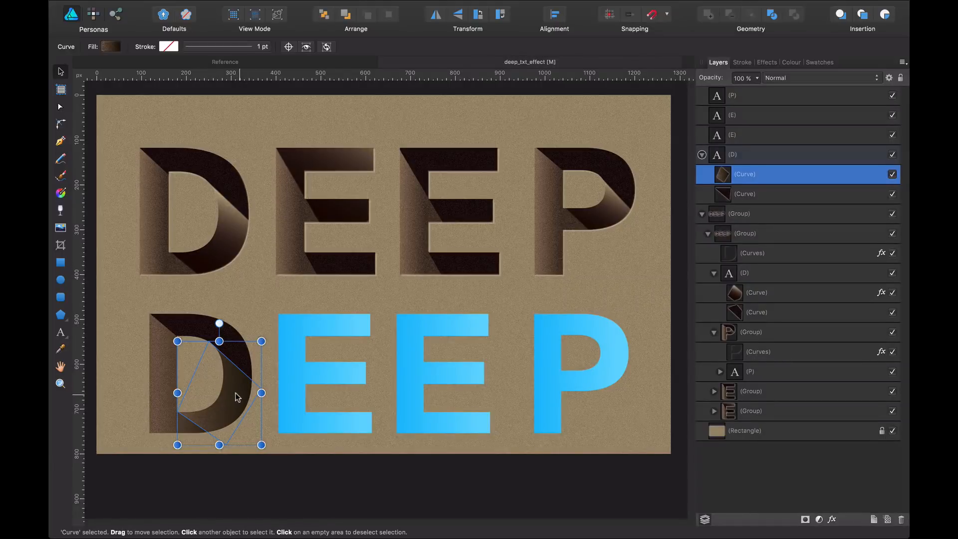
pyautogui.click(60, 193)
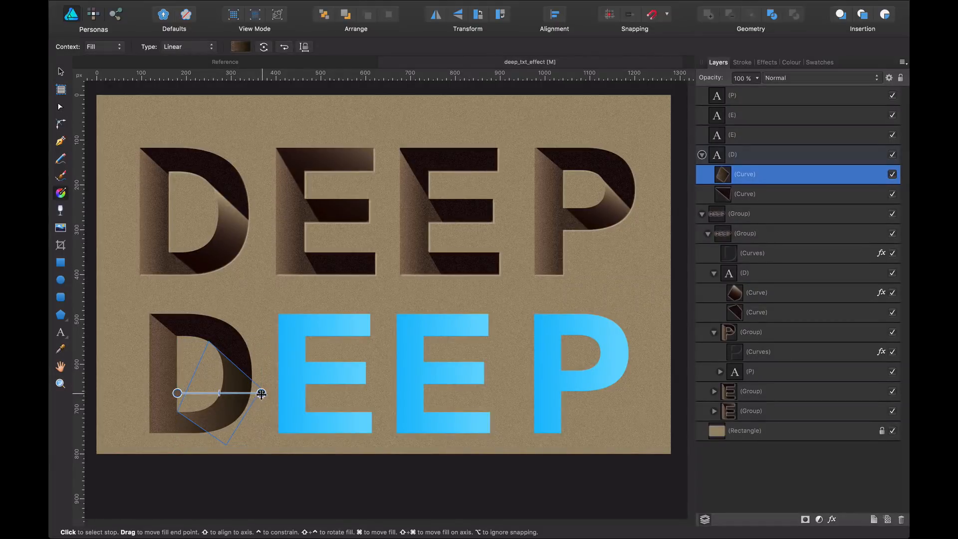
pyautogui.moveTo(261, 393); pyautogui.dragTo(182, 431)
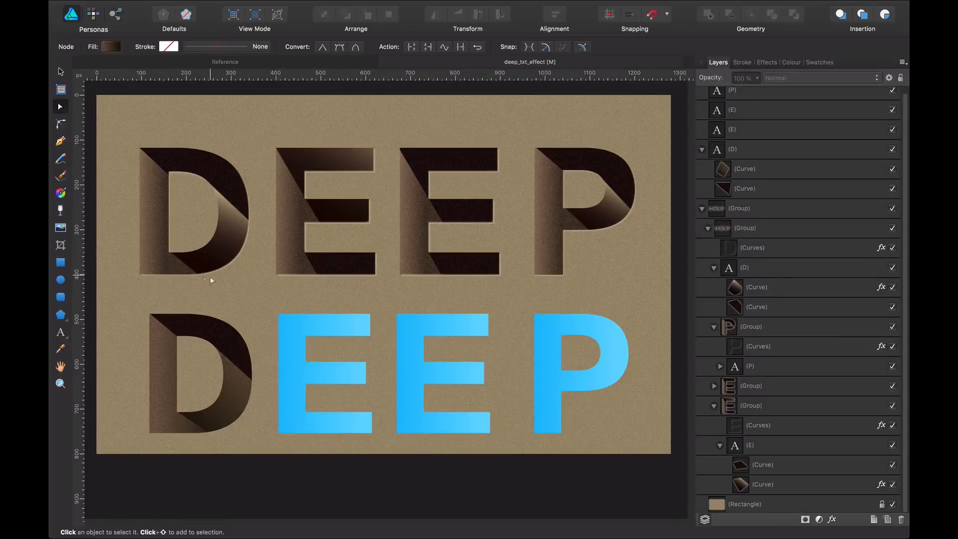
pyautogui.moveTo(256, 225)
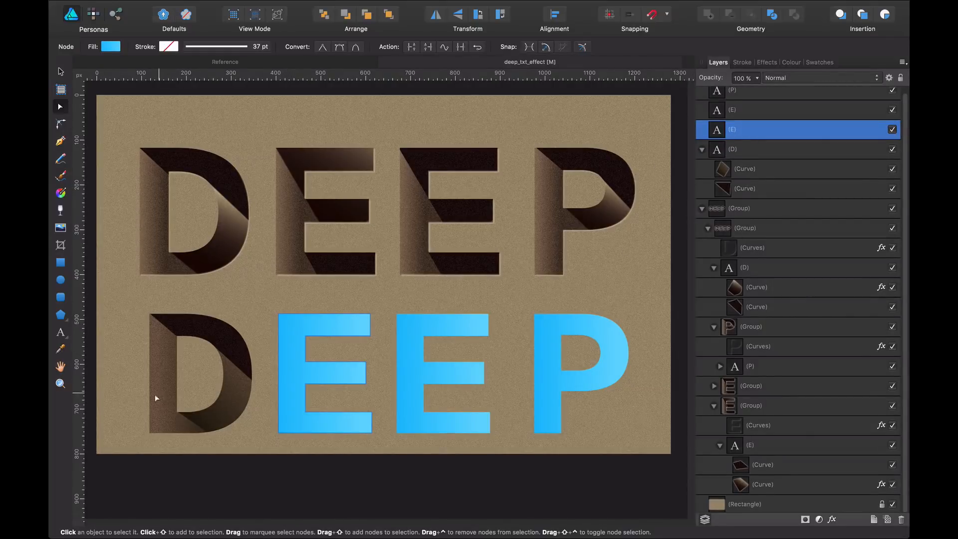
# - Give the lower E the noisy brown-to-black gradient, referencing the upper E's fold shape
pyautogui.click(733, 150)
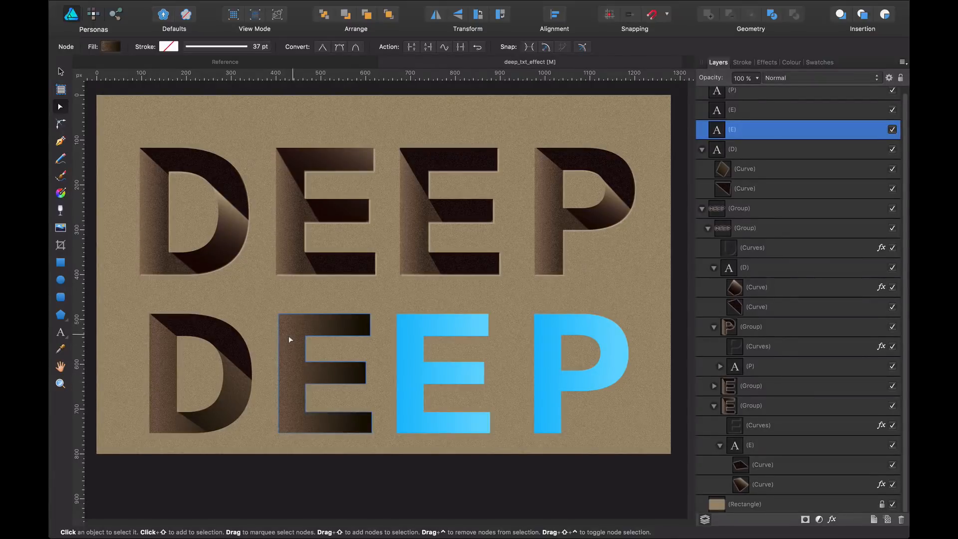
pyautogui.click(60, 141)
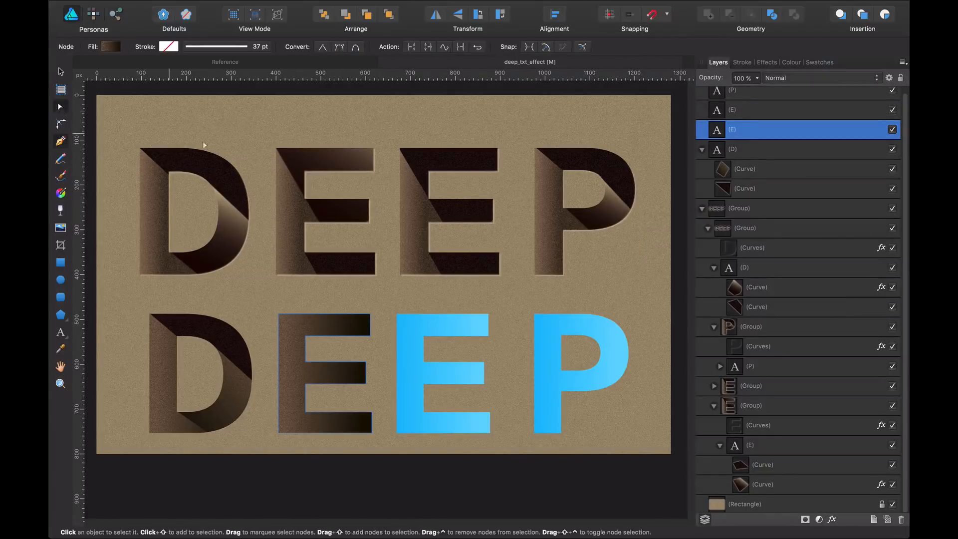
pyautogui.click(765, 485)
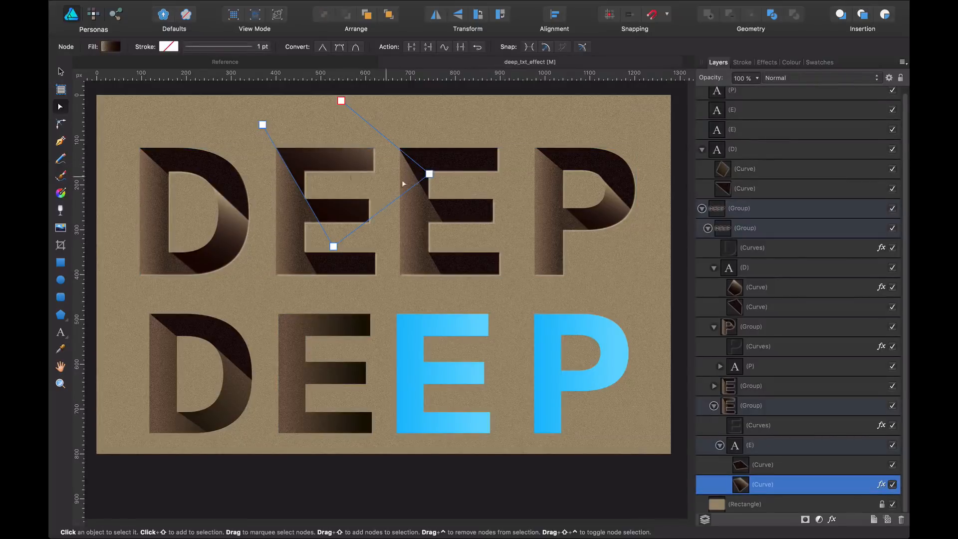
pyautogui.moveTo(288, 351)
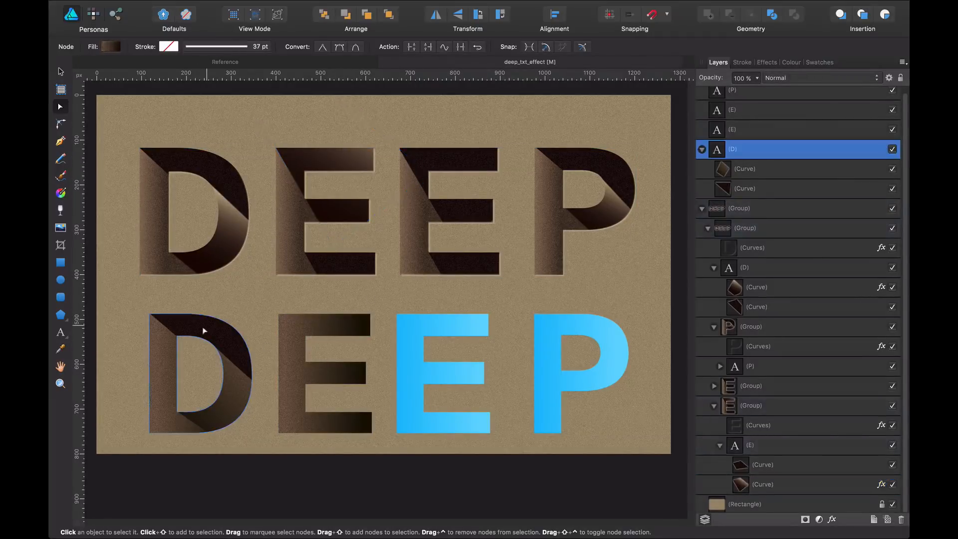
pyautogui.click(732, 129)
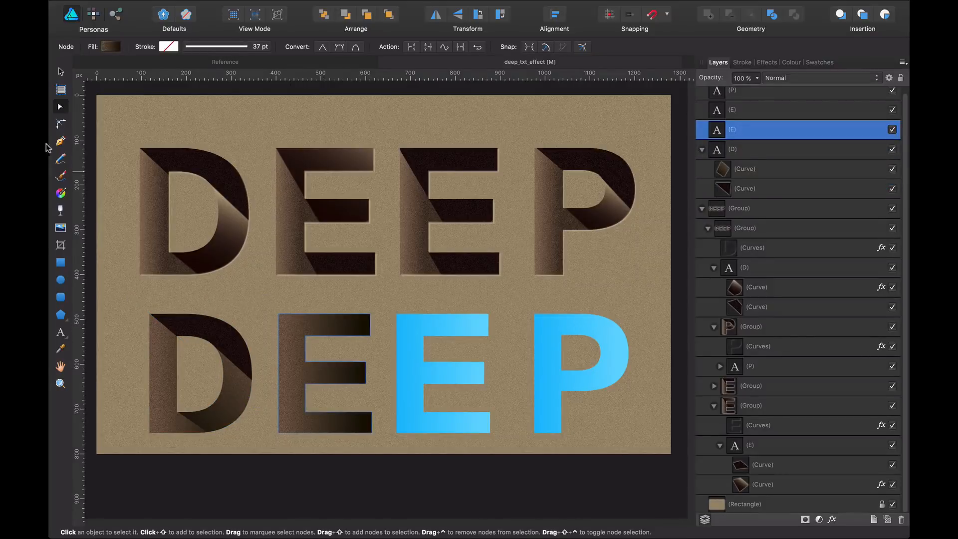
pyautogui.click(61, 142)
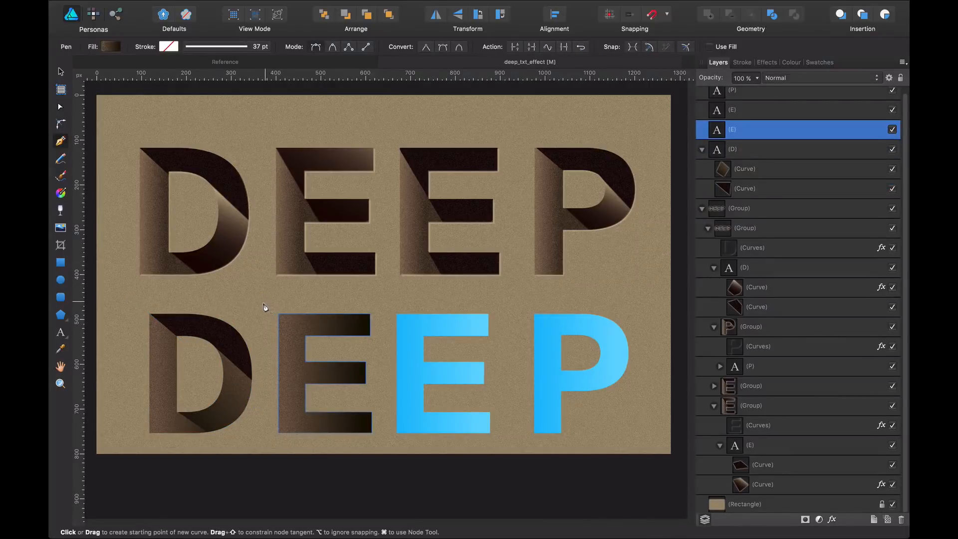
# - Draw a dark shadow outline over the lower E, then deselect to review the shading
pyautogui.click(270, 302)
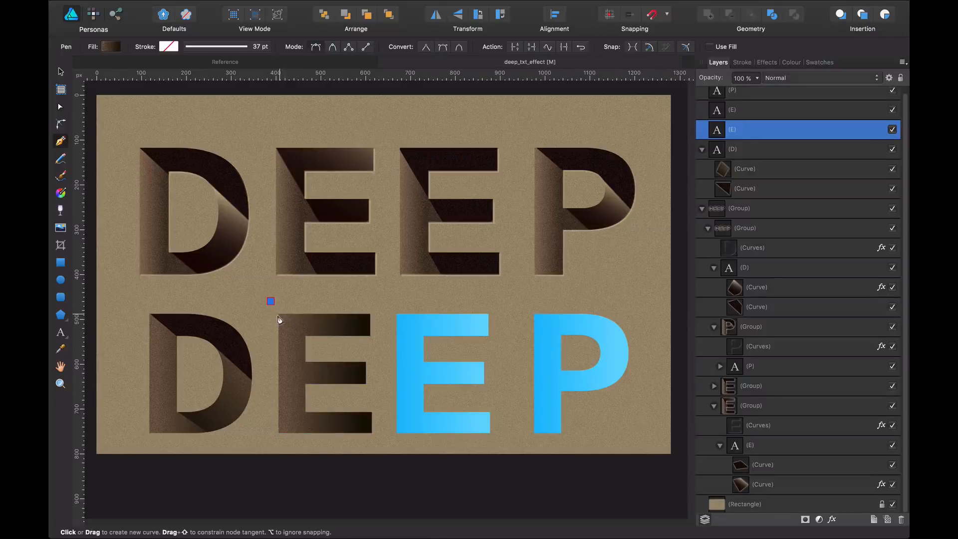
pyautogui.moveTo(341, 408)
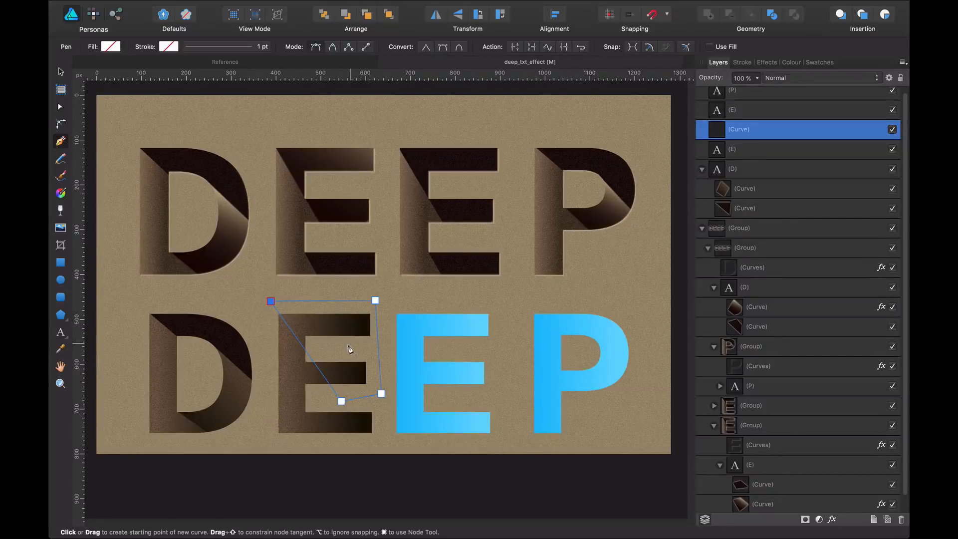
pyautogui.moveTo(344, 408)
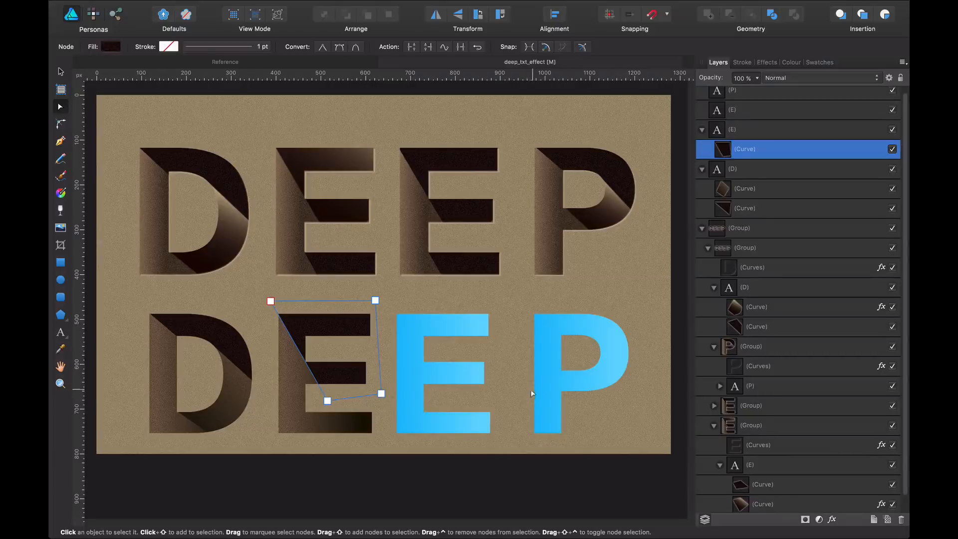
pyautogui.moveTo(353, 163)
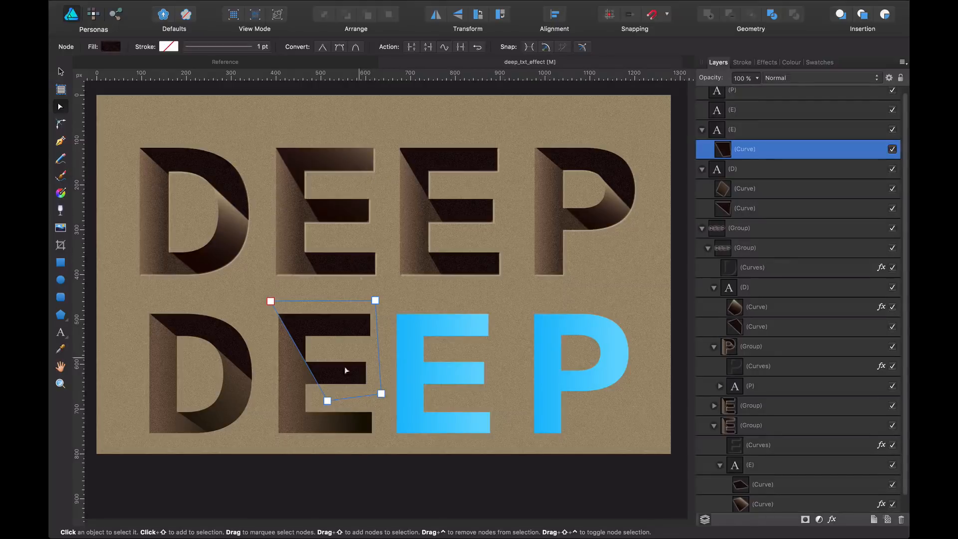
pyautogui.scroll(-3)
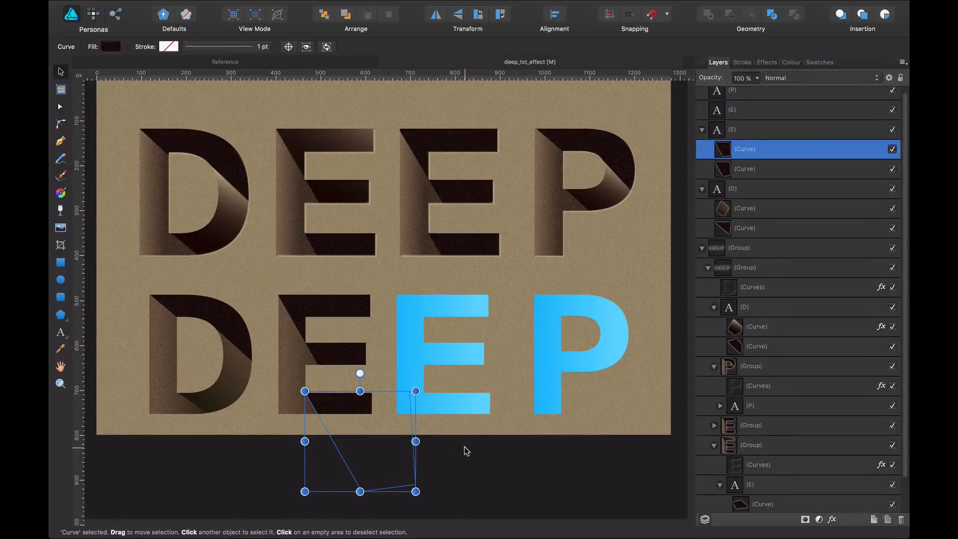
pyautogui.click(465, 449)
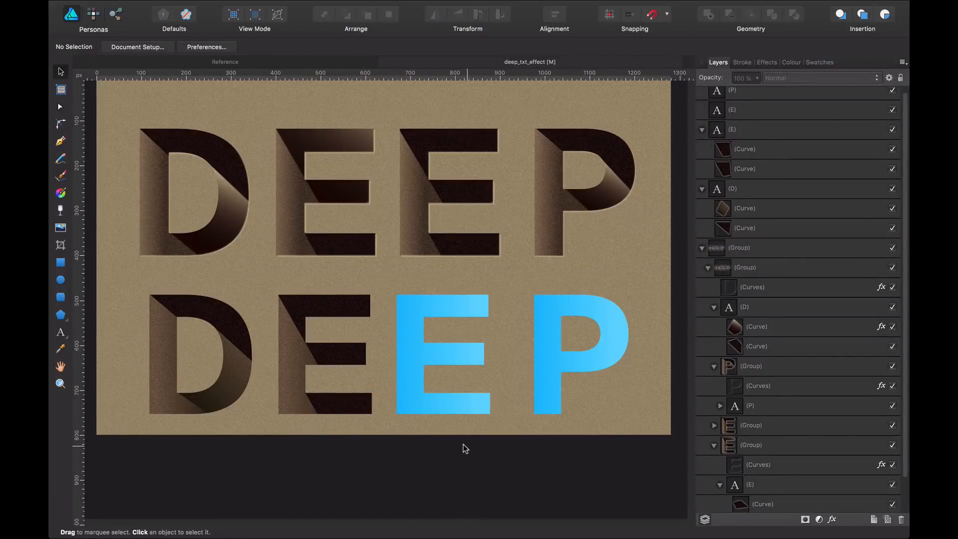
# - Duplicate the shaded E into third position so the bottom row reads D E E, then select the P
pyautogui.click(443, 355)
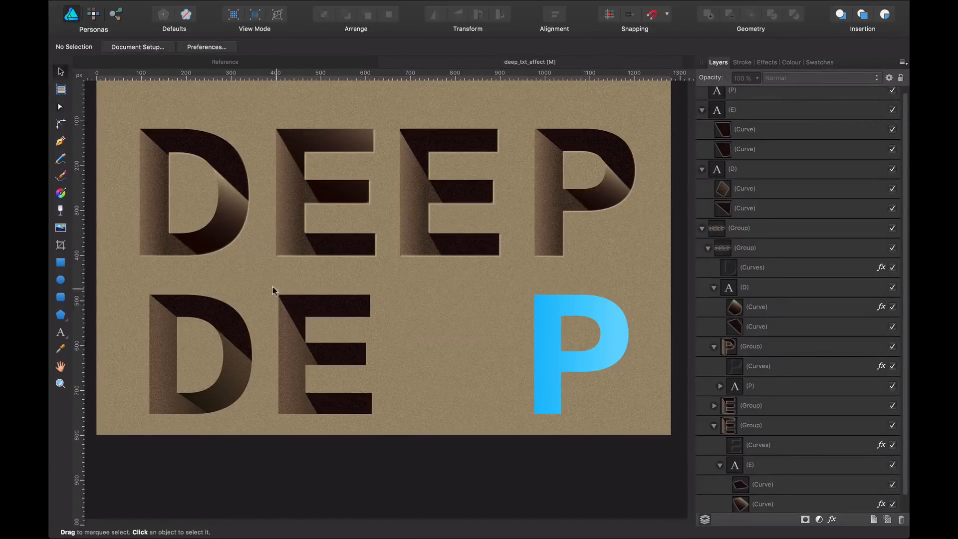
pyautogui.click(324, 342)
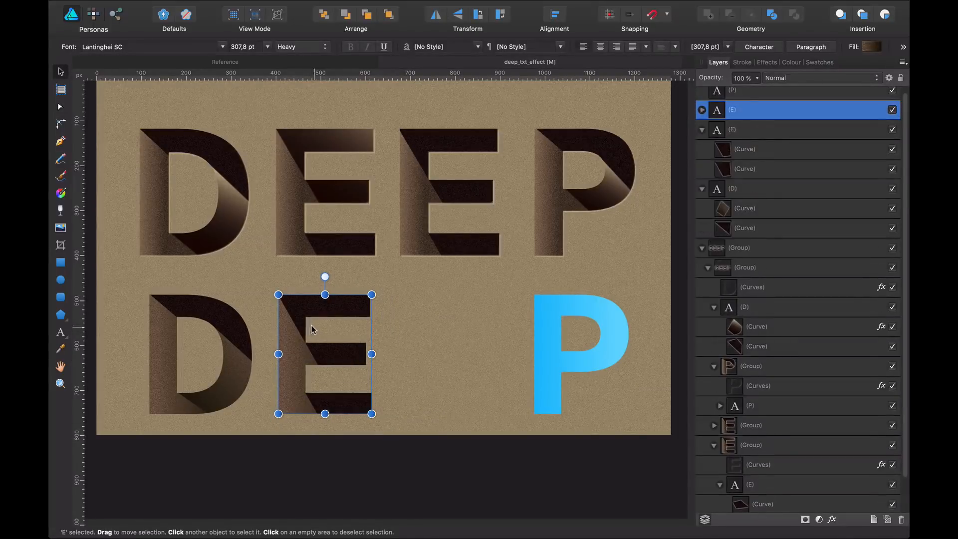
pyautogui.moveTo(325, 354); pyautogui.dragTo(431, 354)
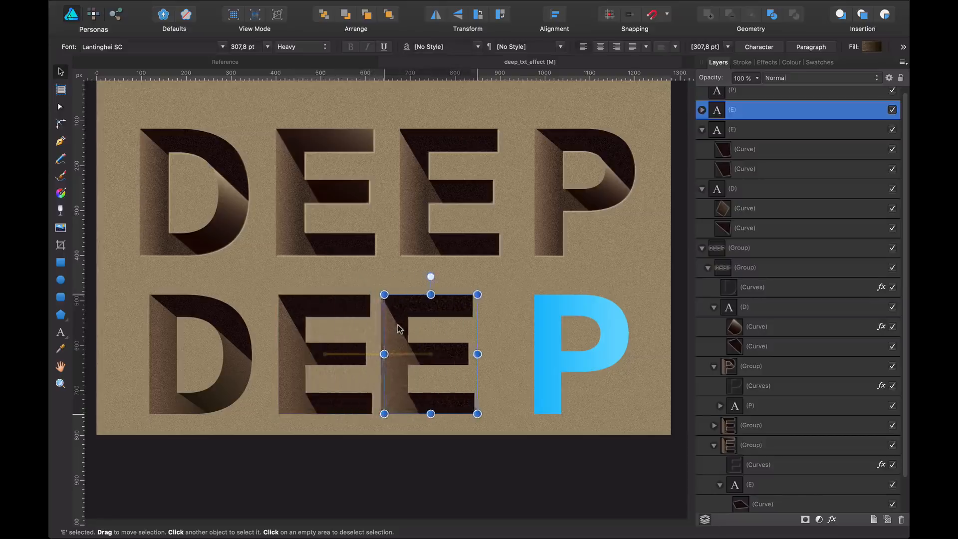
pyautogui.moveTo(431, 354); pyautogui.dragTo(444, 354)
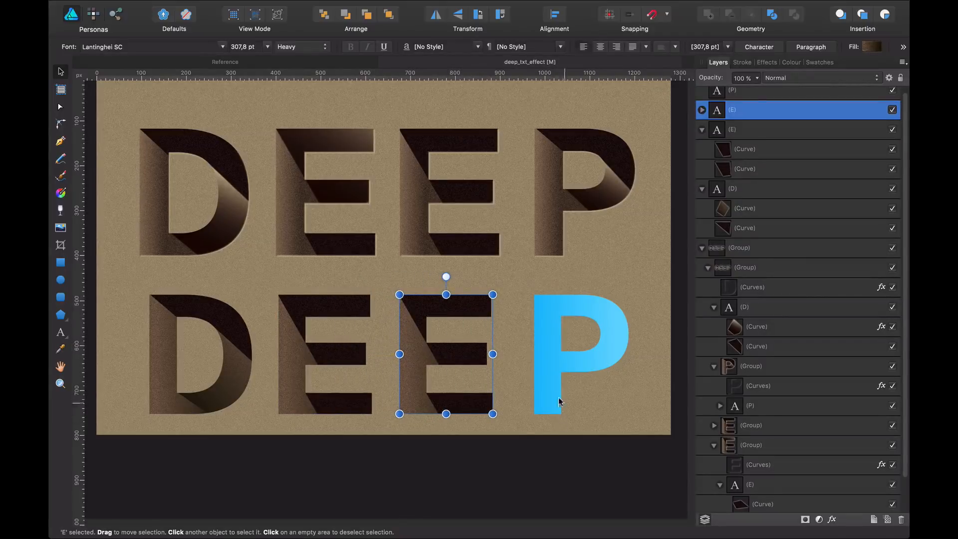
pyautogui.click(581, 355)
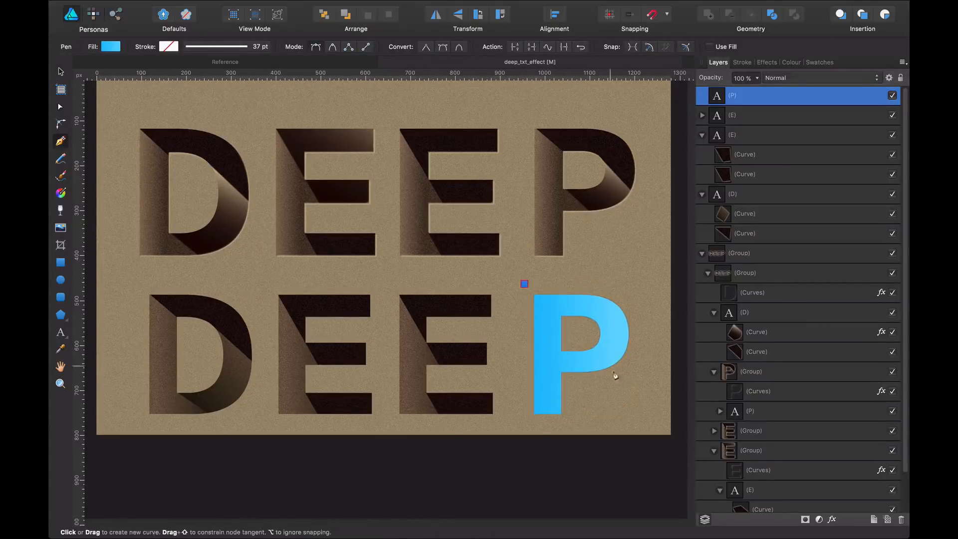
# - Draw a diagonal cutting shape across the bottom-row P with the Pen tool
pyautogui.moveTo(525, 284); pyautogui.dragTo(626, 373)
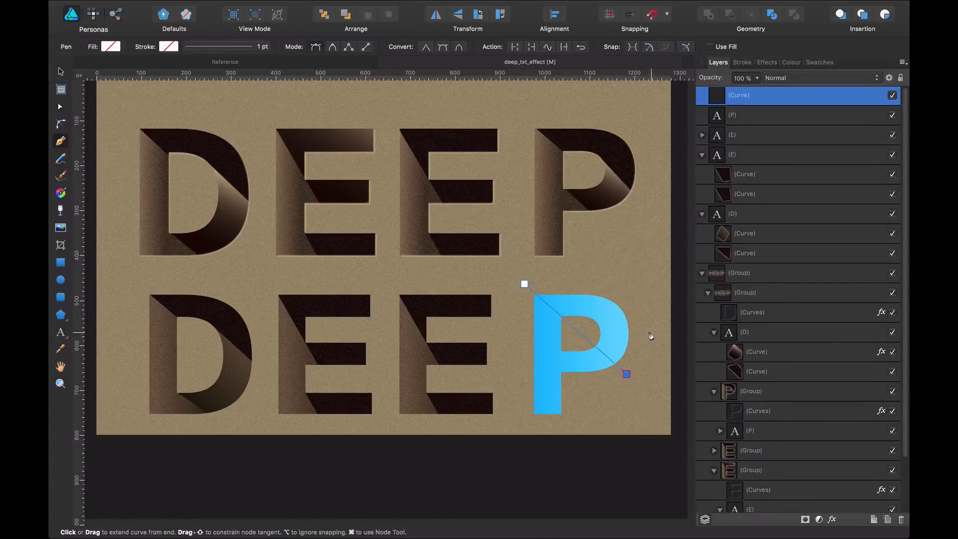
pyautogui.click(525, 285)
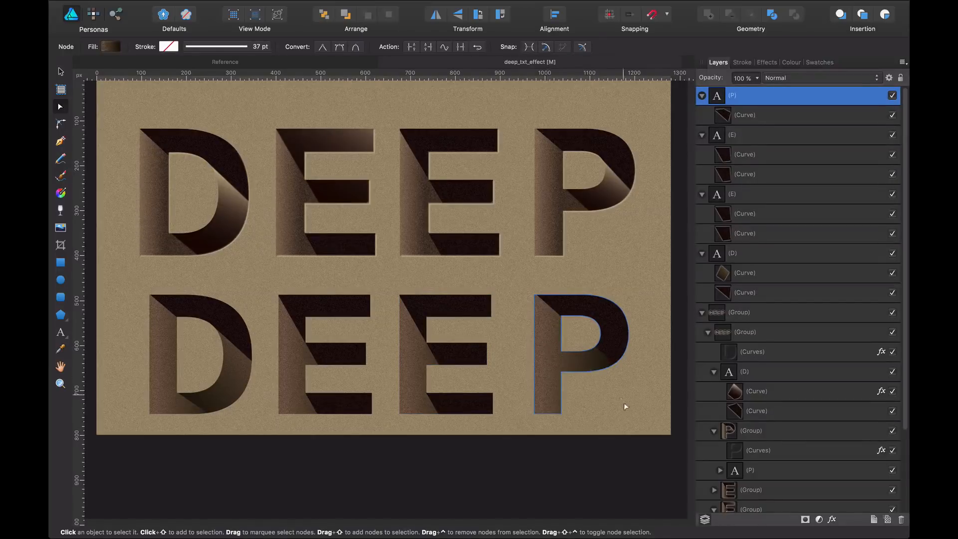
pyautogui.moveTo(571, 202)
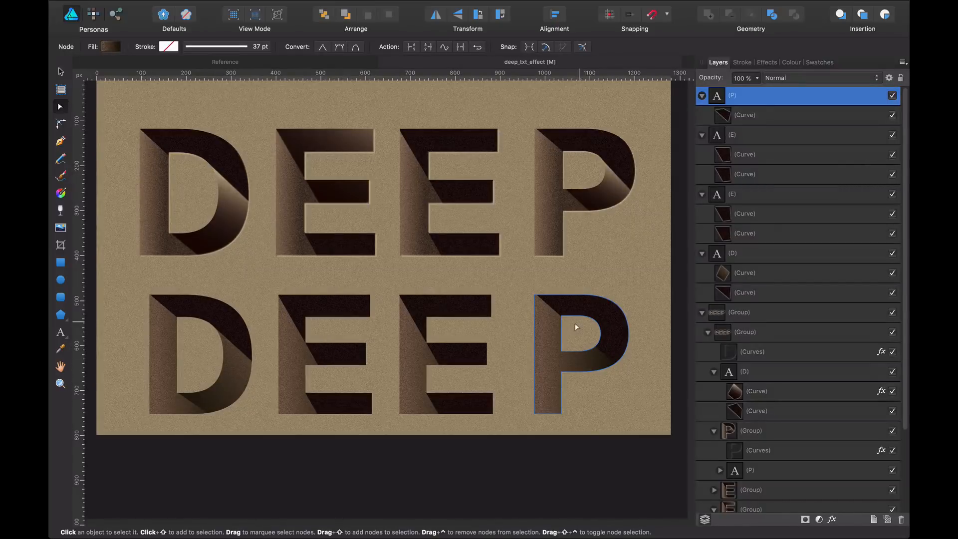
# - Clip the rotated square fold shadow inside the bowl of the bottom-row P
pyautogui.click(60, 141)
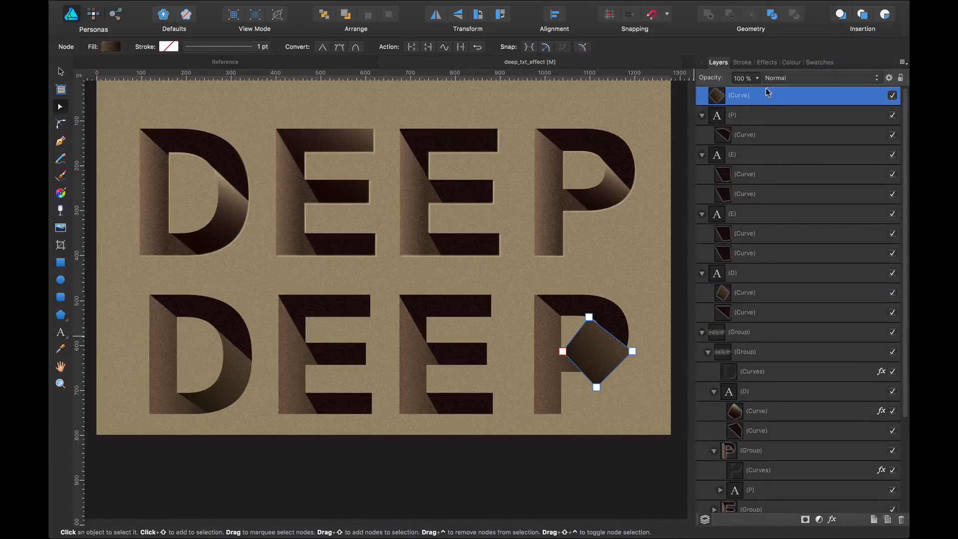
pyautogui.click(745, 115)
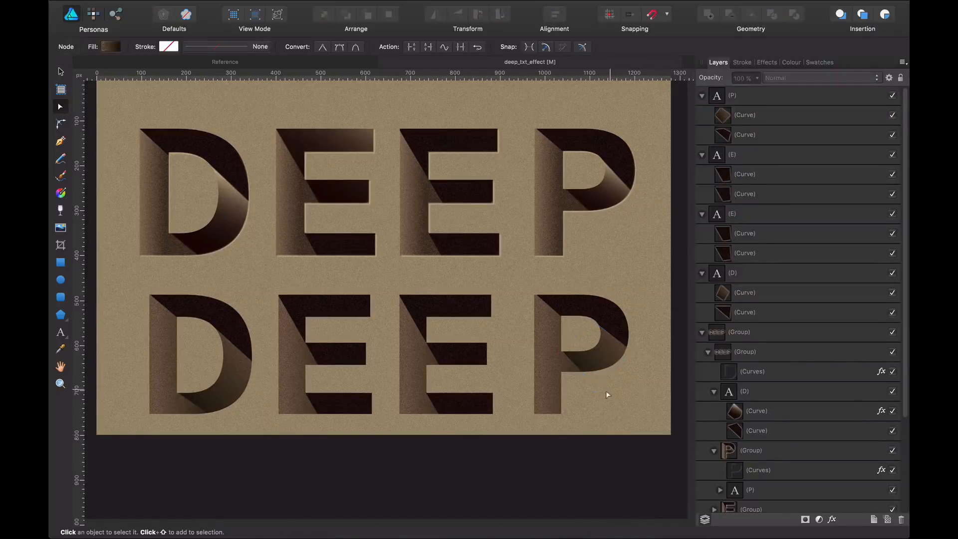
pyautogui.click(596, 351)
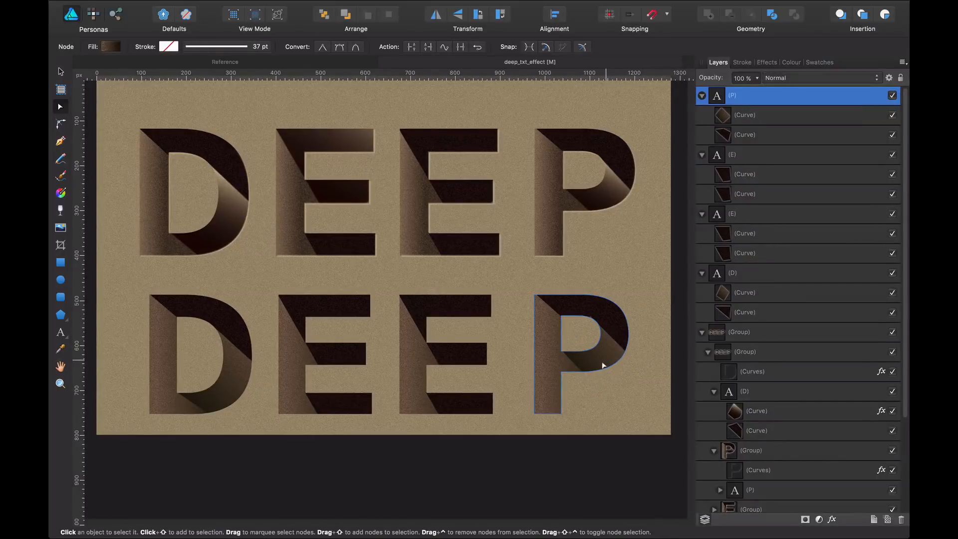
pyautogui.click(561, 349)
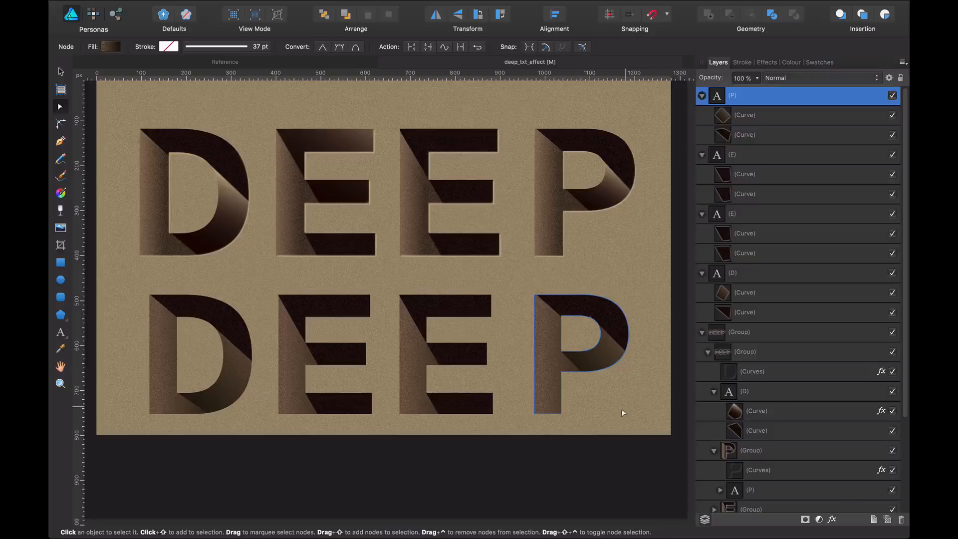
pyautogui.moveTo(406, 263)
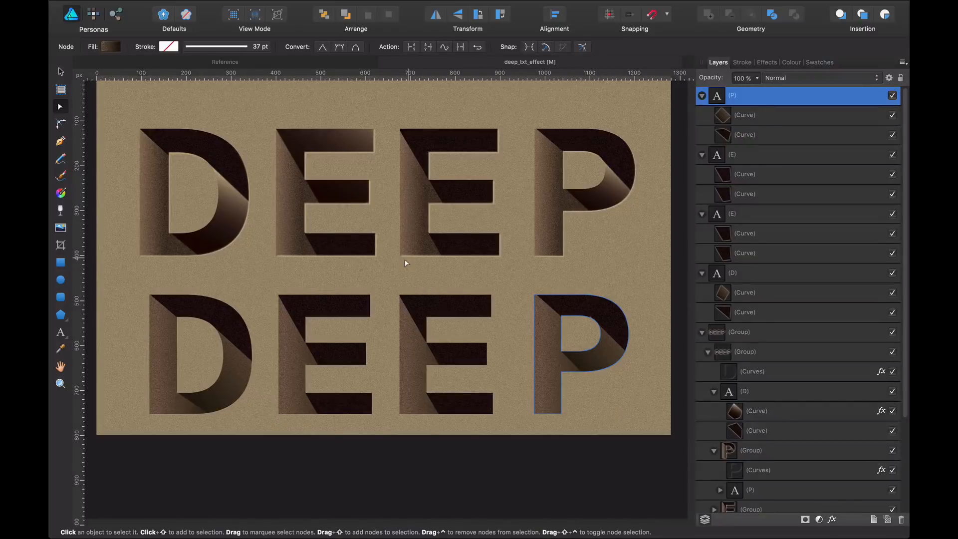
pyautogui.moveTo(539, 268)
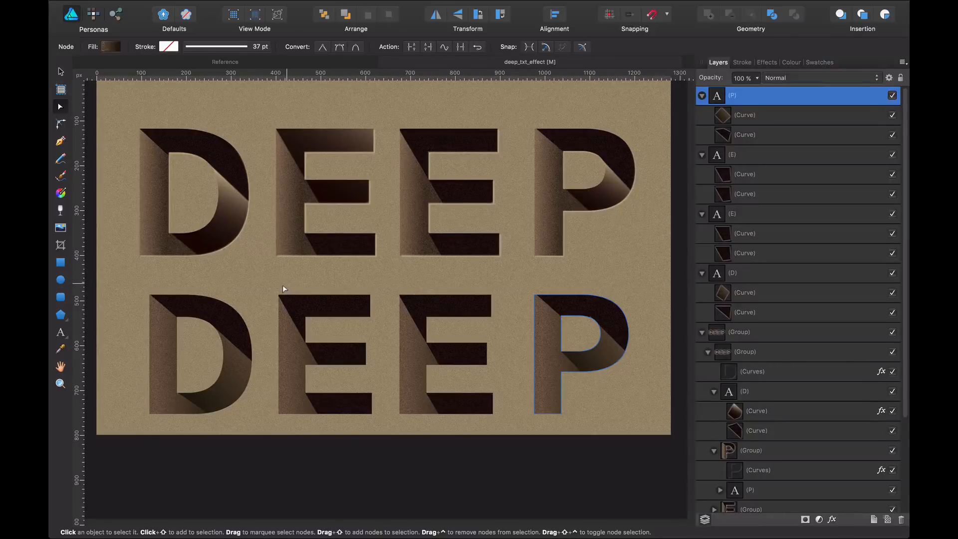
pyautogui.moveTo(242, 359)
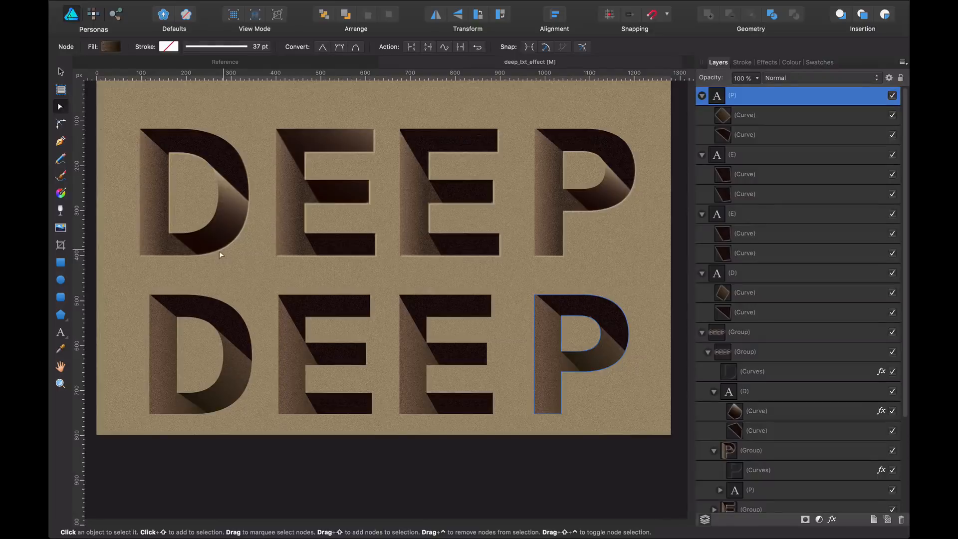
# - Deselect the P and select the beige highlight outline of the top-row D
pyautogui.click(752, 371)
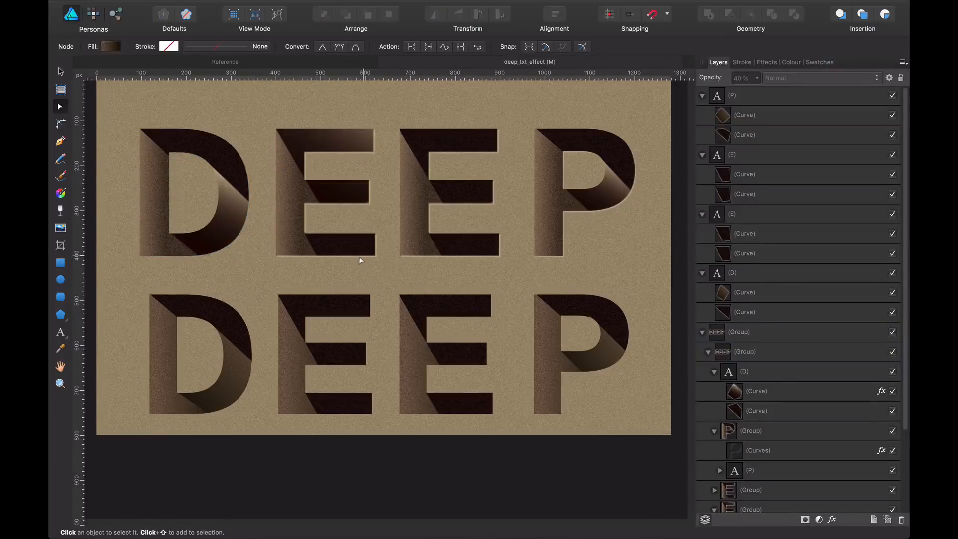
pyautogui.click(196, 202)
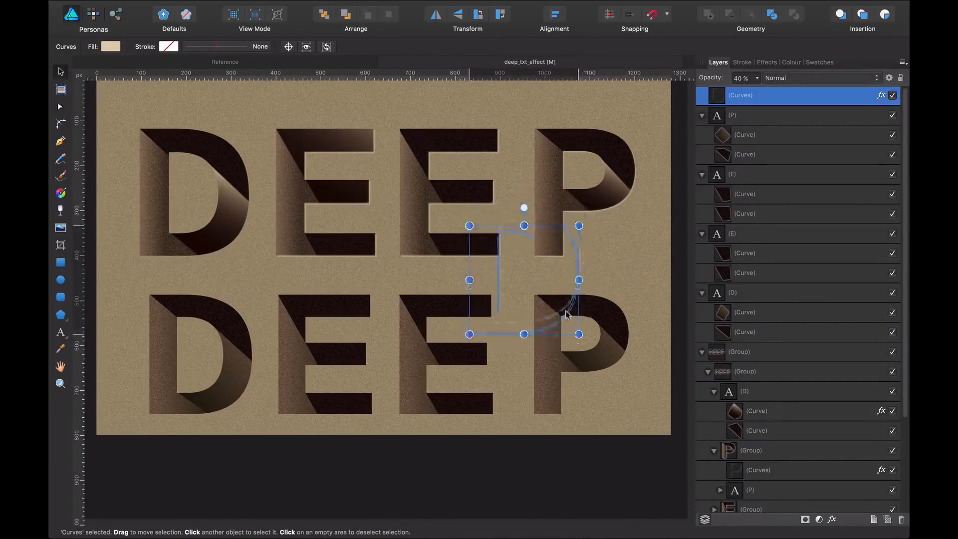
pyautogui.scroll(-3)
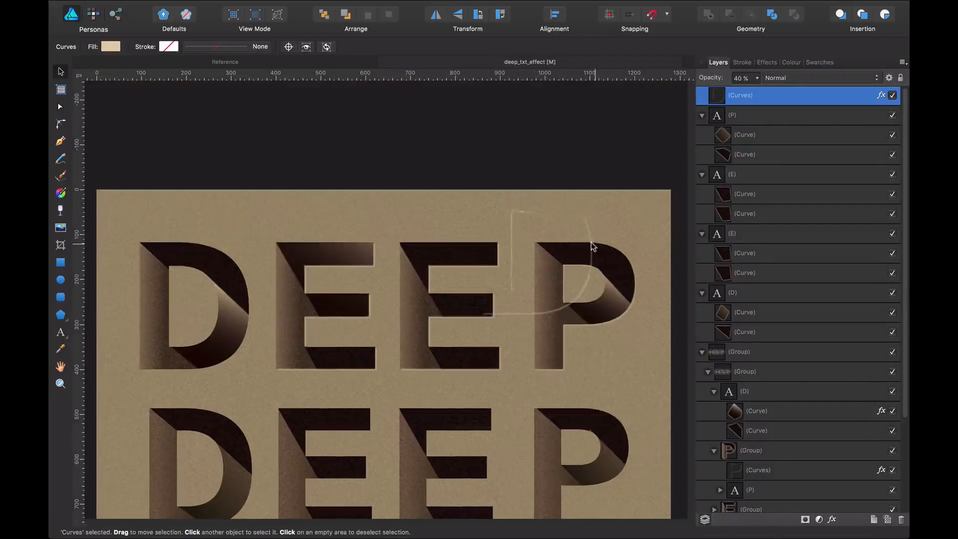
pyautogui.click(569, 293)
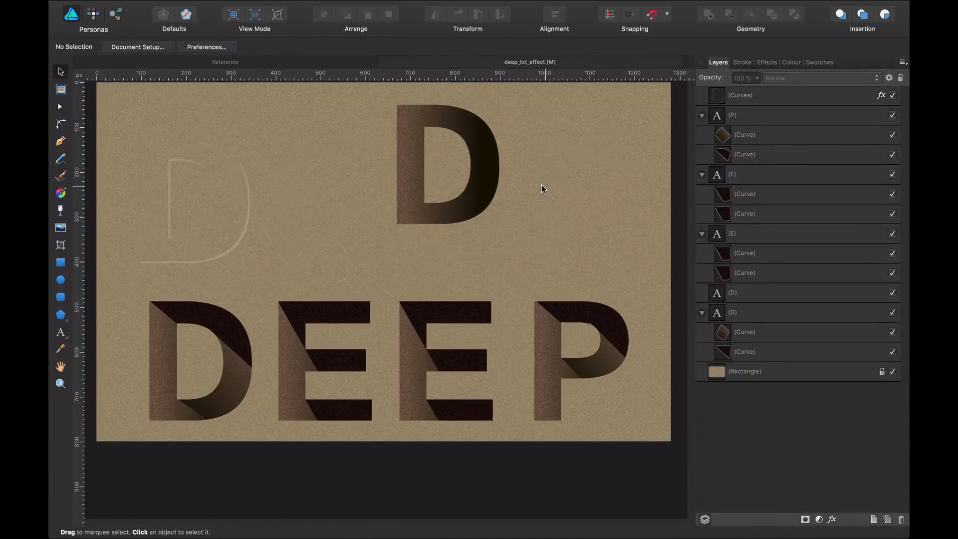
# - Select the copied gradient D letter
pyautogui.click(449, 165)
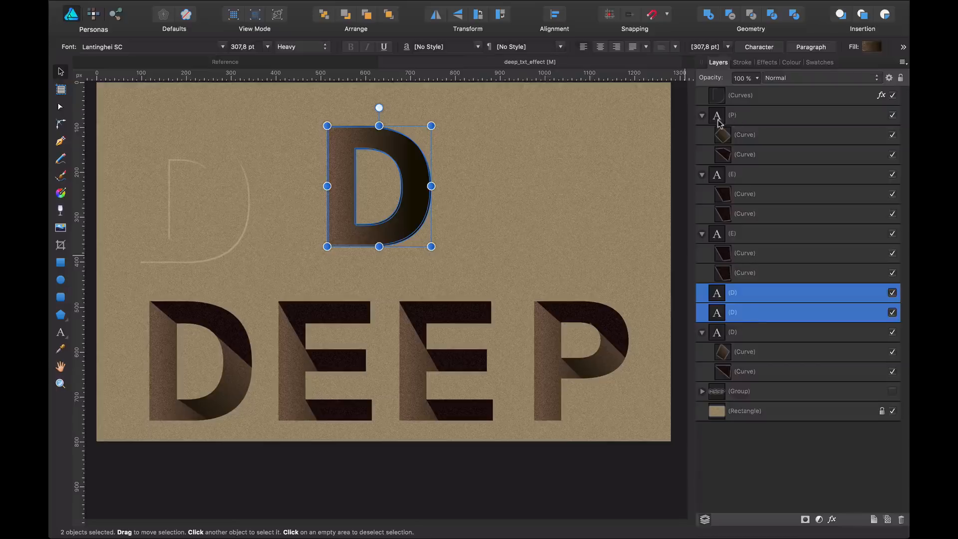
pyautogui.moveTo(731, 13)
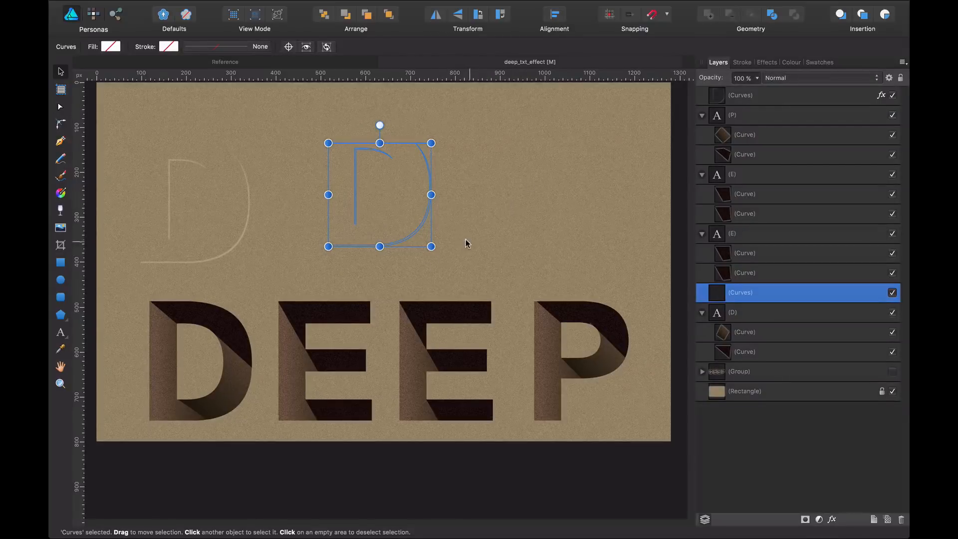
pyautogui.moveTo(185, 204)
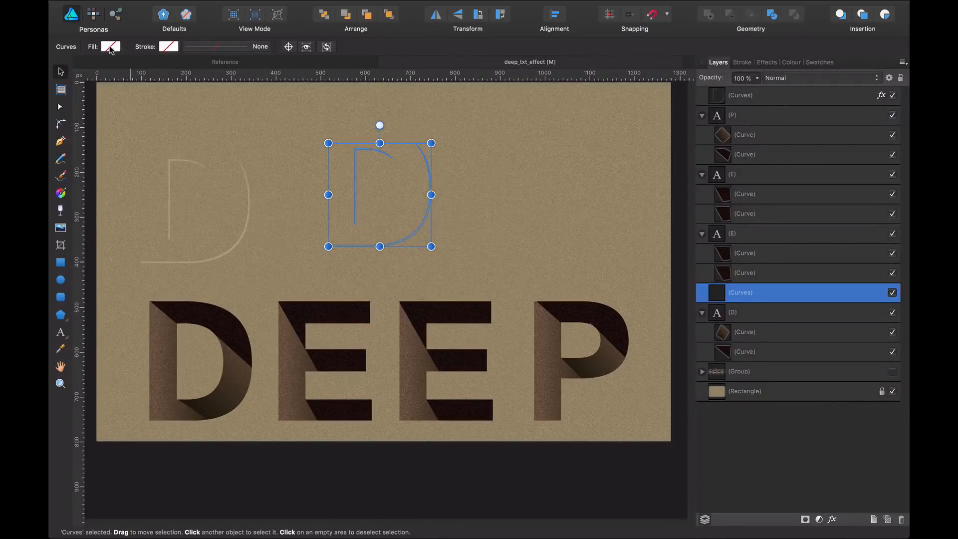
# - Give the D outline a light beige fill with lowered opacity
pyautogui.click(111, 46)
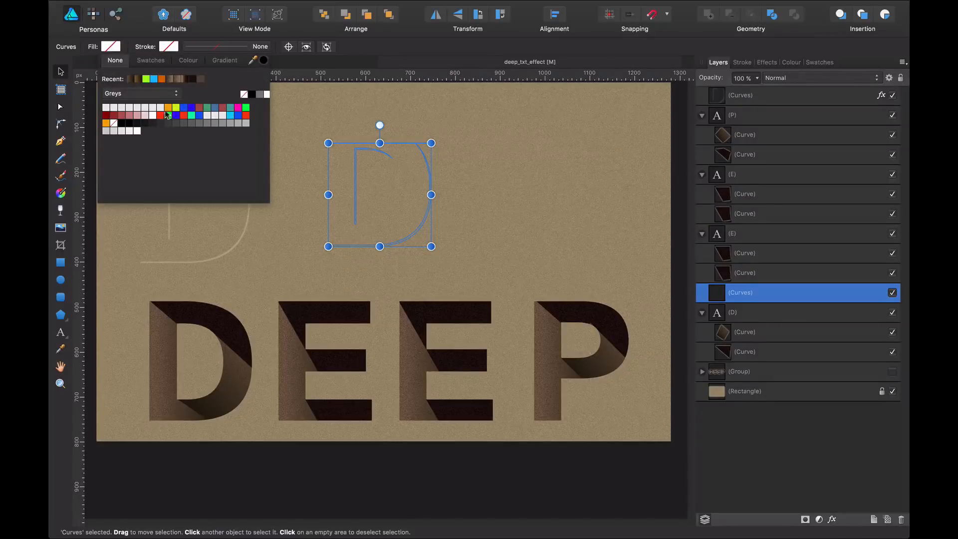
pyautogui.click(187, 60)
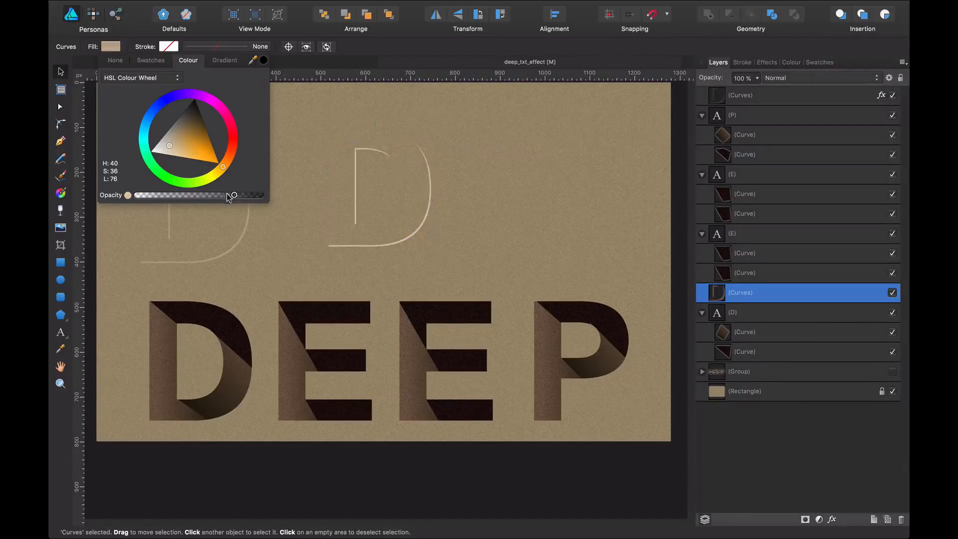
pyautogui.moveTo(234, 195); pyautogui.dragTo(186, 195)
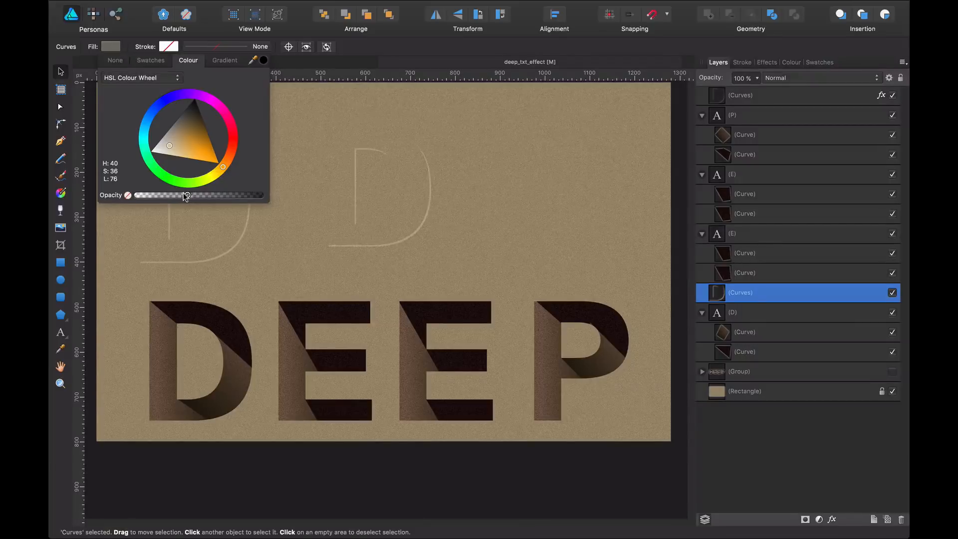
pyautogui.click(458, 177)
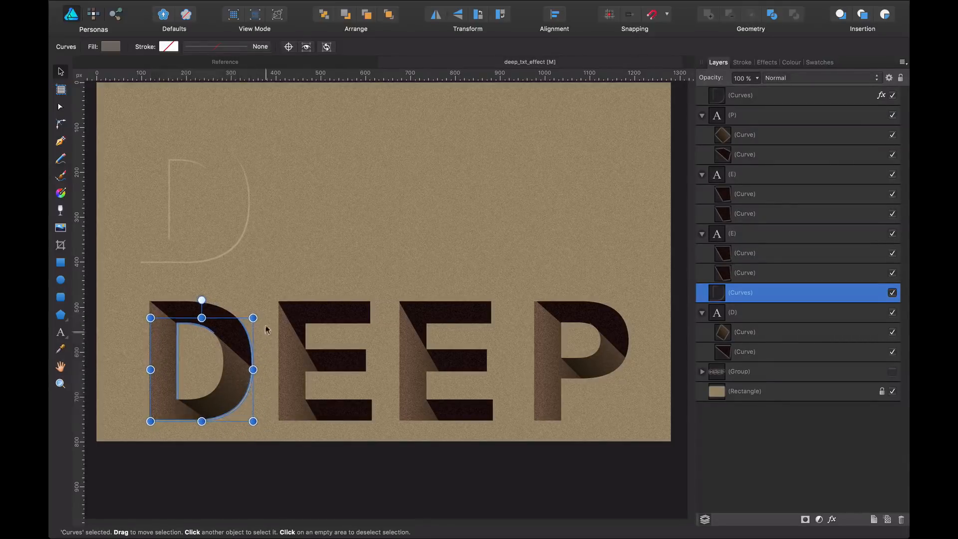
# - Deselect the beige highlight outline by clicking empty canvas
pyautogui.click(282, 461)
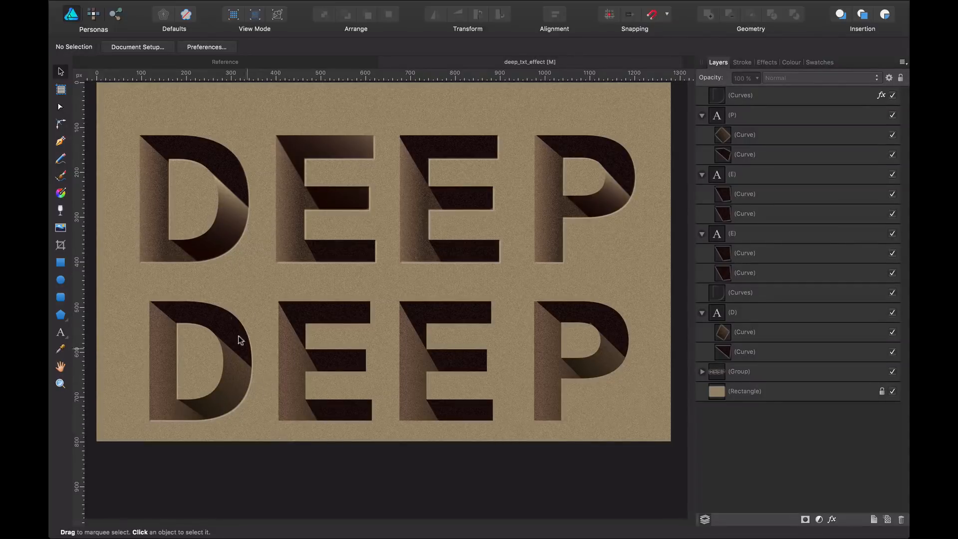
pyautogui.moveTo(305, 161)
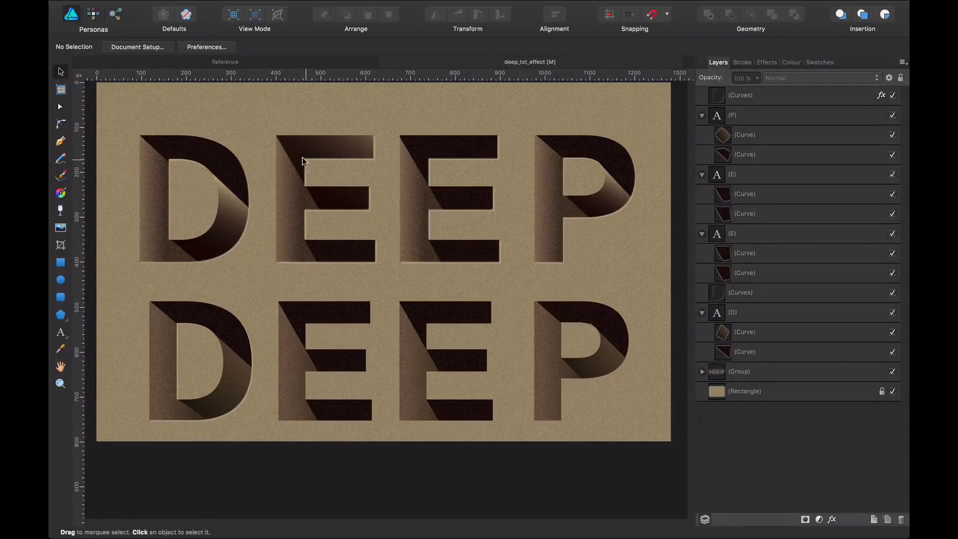